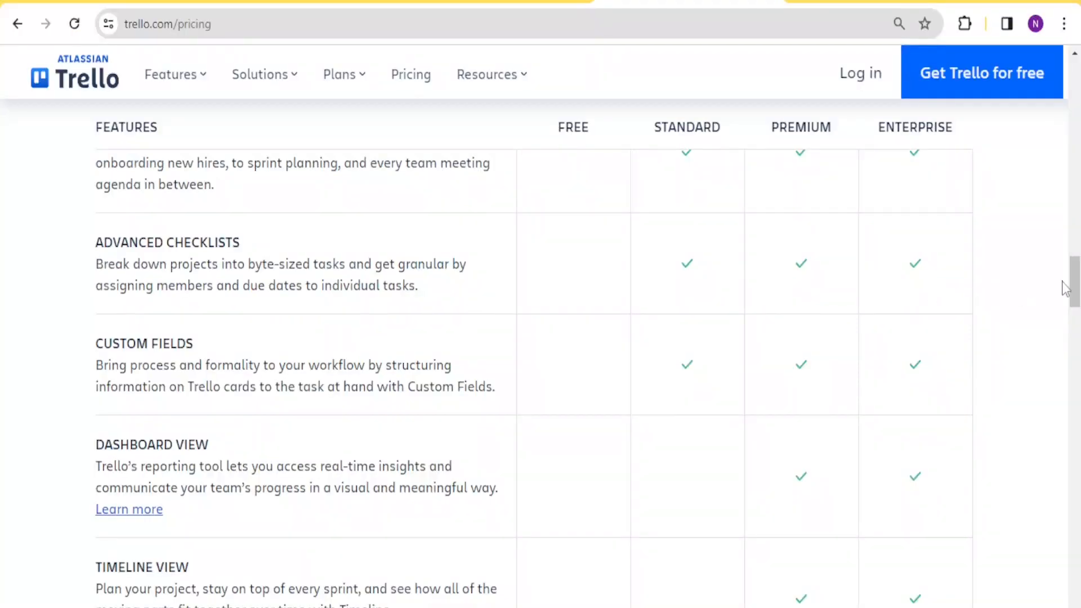
Return to the top of the pricing page and show the Features menu's categories.
scroll("up", 3)
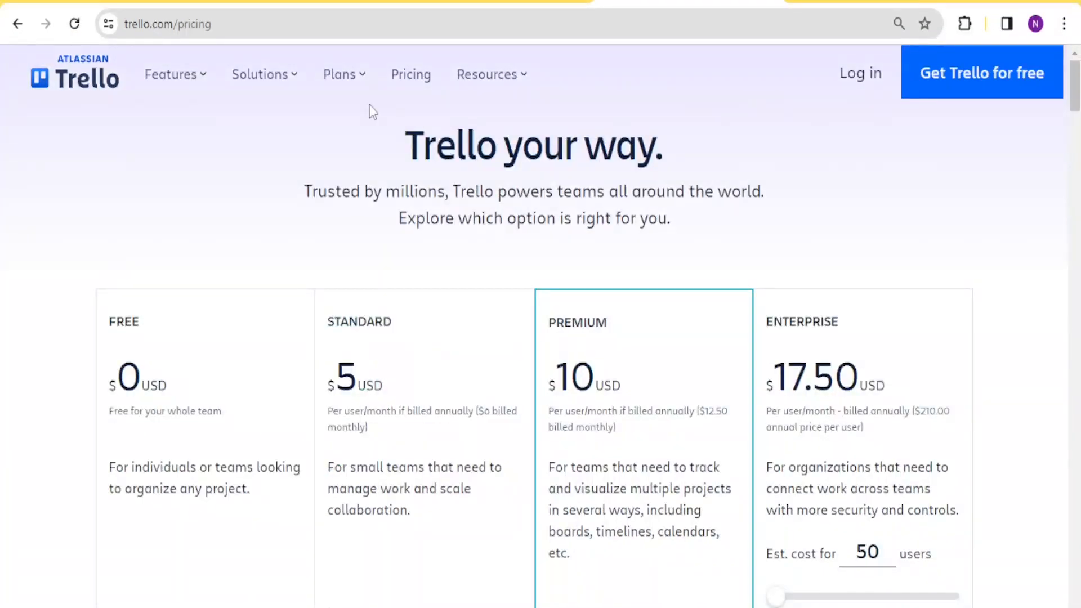
left_click(172, 74)
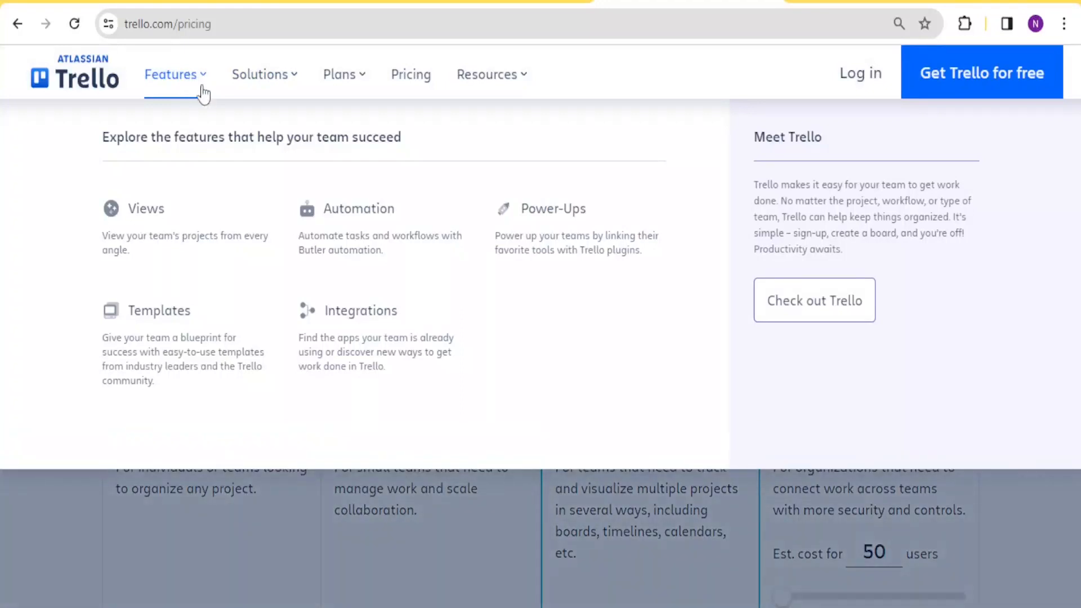
mouse_move(257, 209)
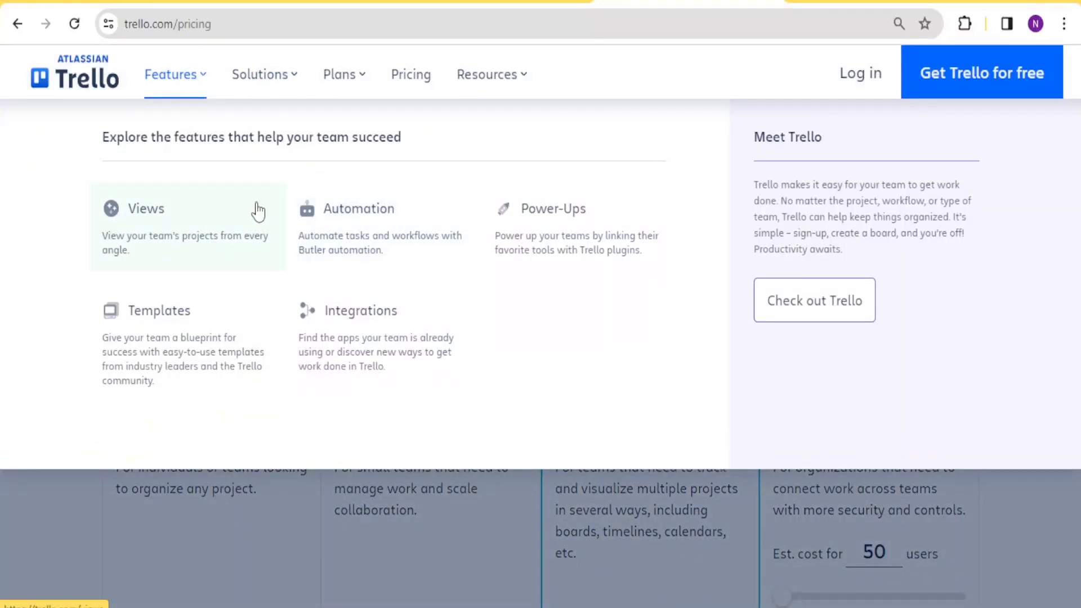
mouse_move(227, 282)
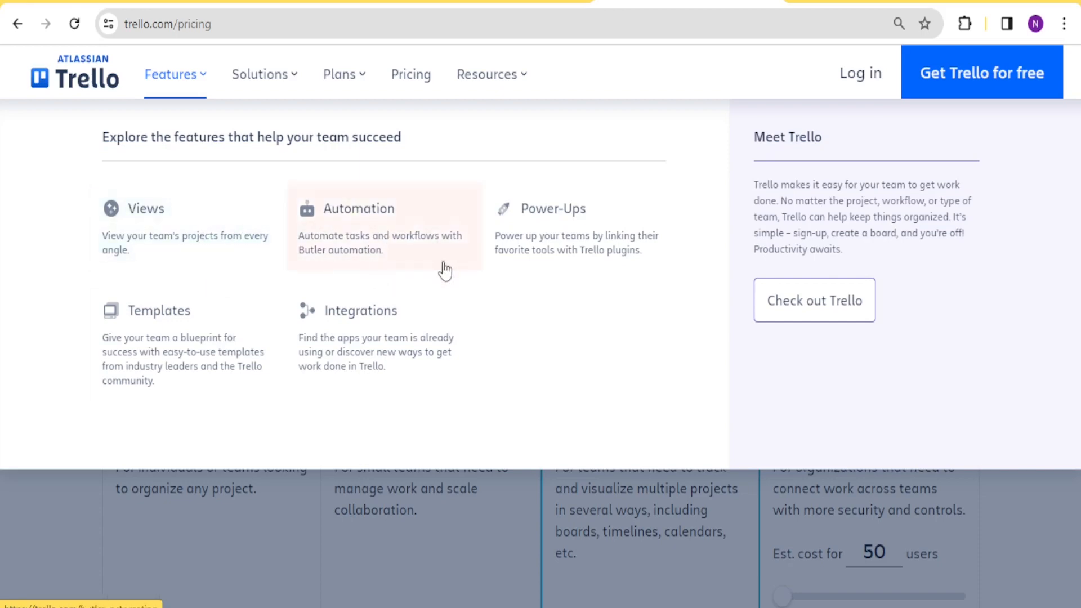
mouse_move(357, 362)
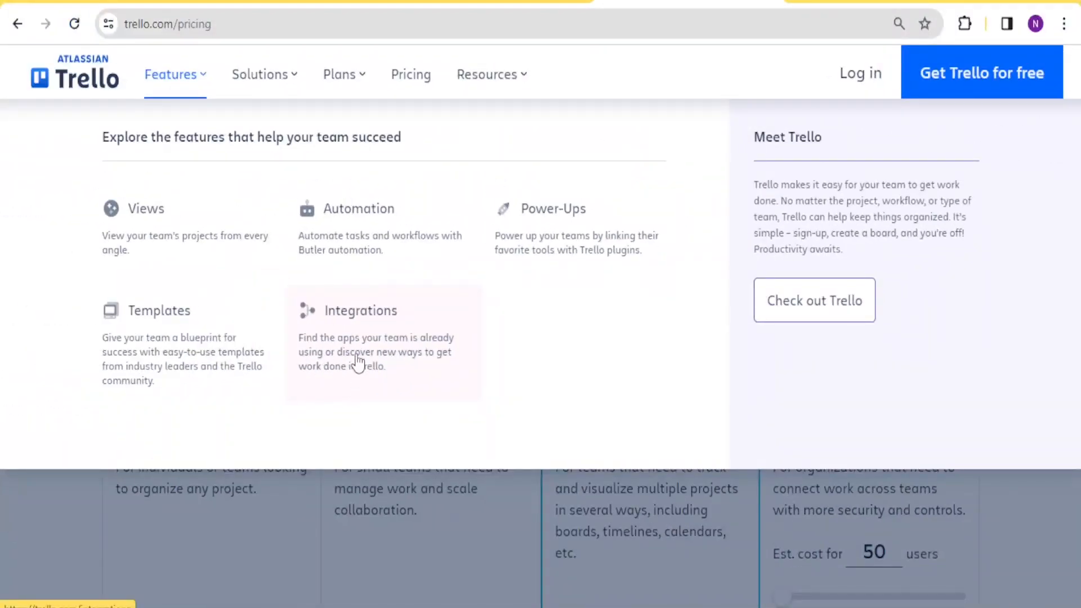
mouse_move(356, 355)
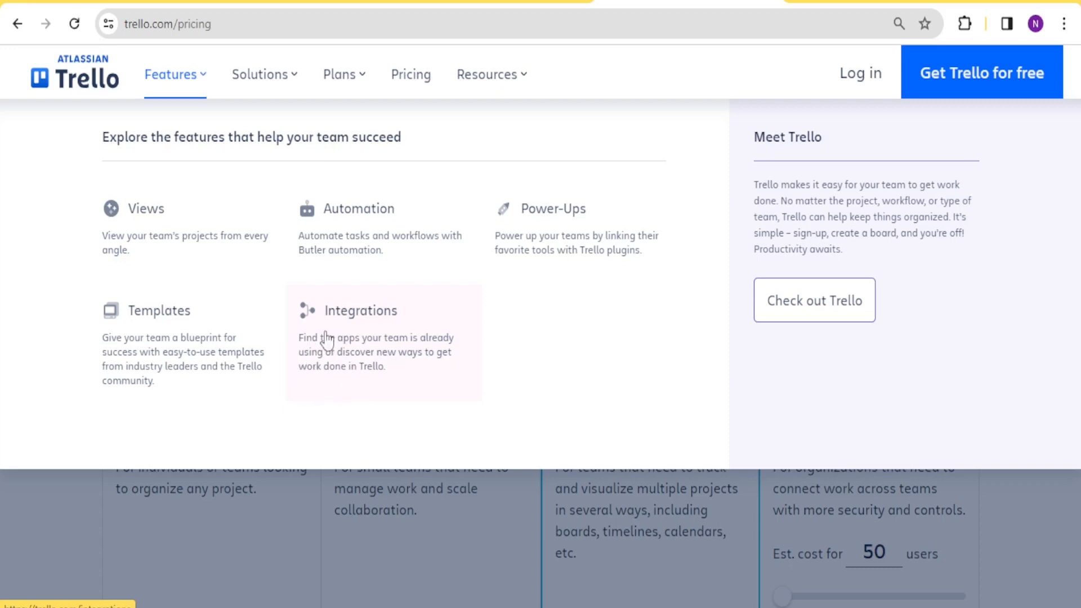
mouse_move(197, 358)
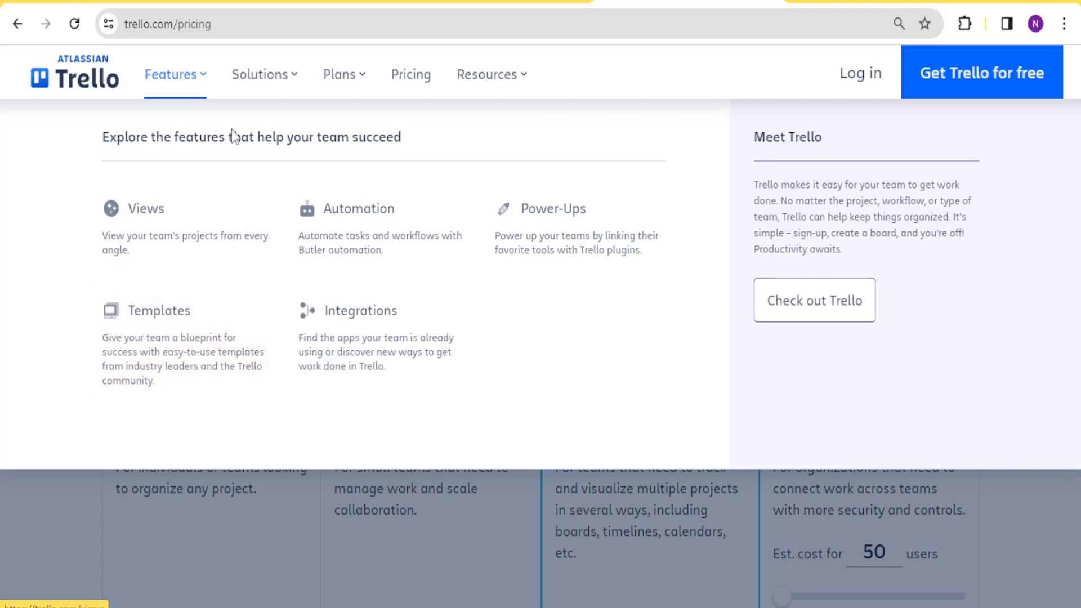
mouse_move(233, 137)
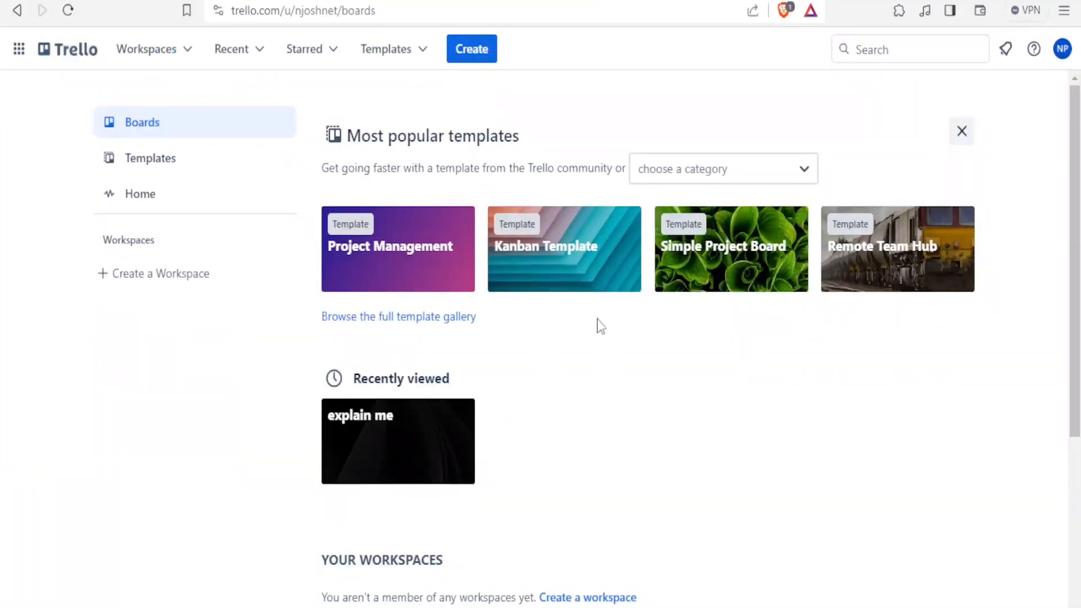
mouse_move(300, 216)
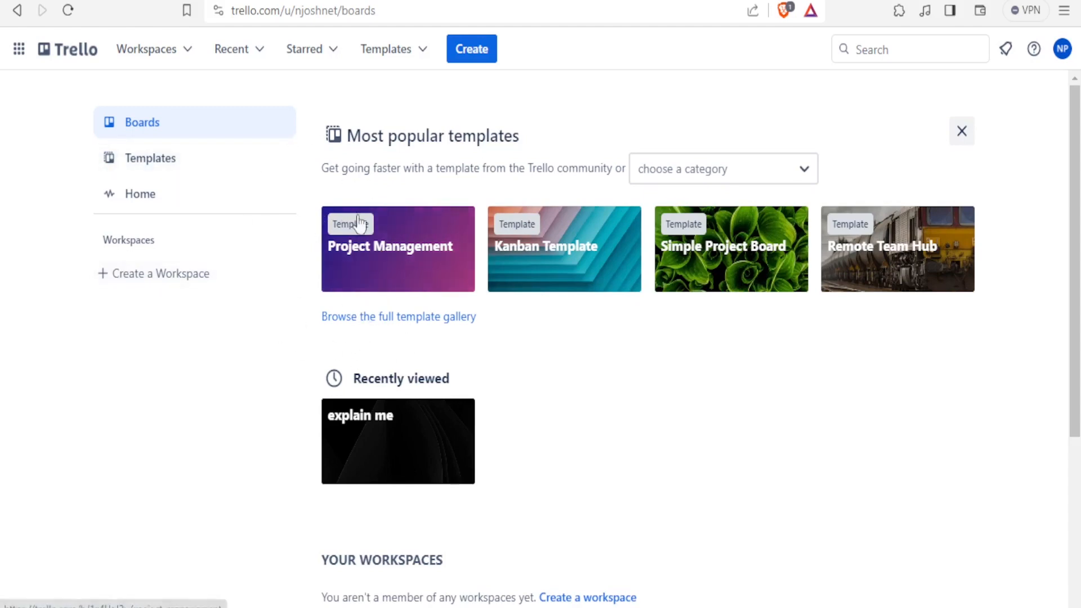
mouse_move(153, 48)
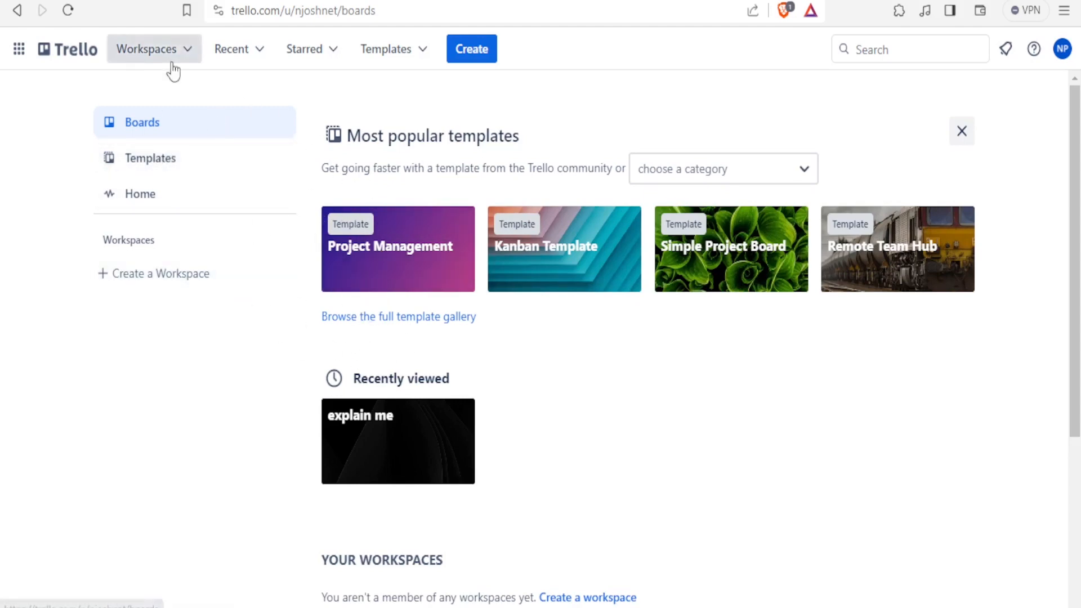
Expand the Workspaces dropdown to reveal the guest workspace yt automation.
left_click(147, 48)
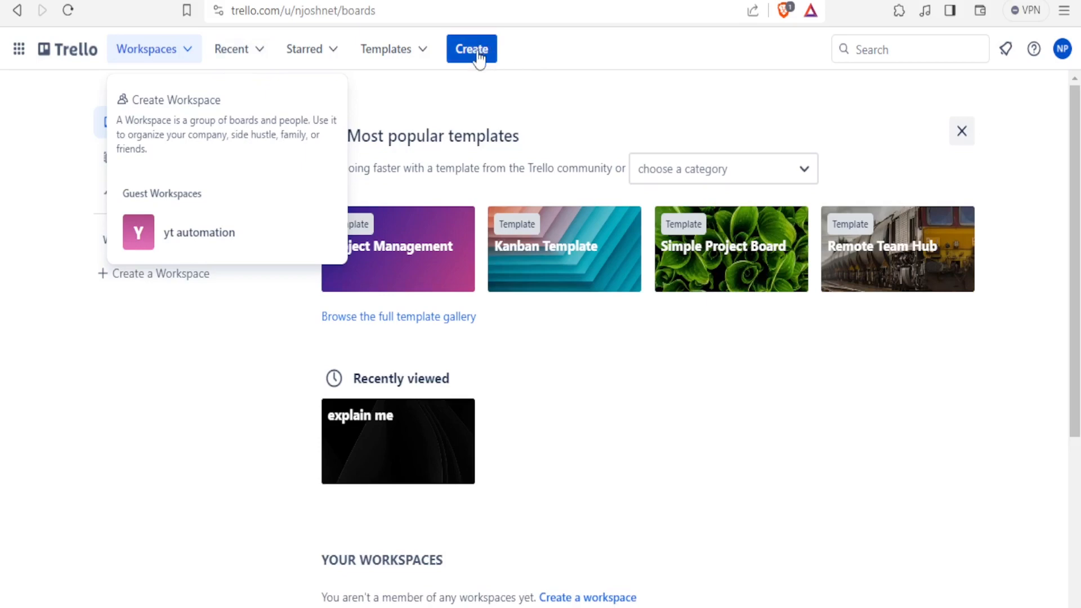
left_click(471, 49)
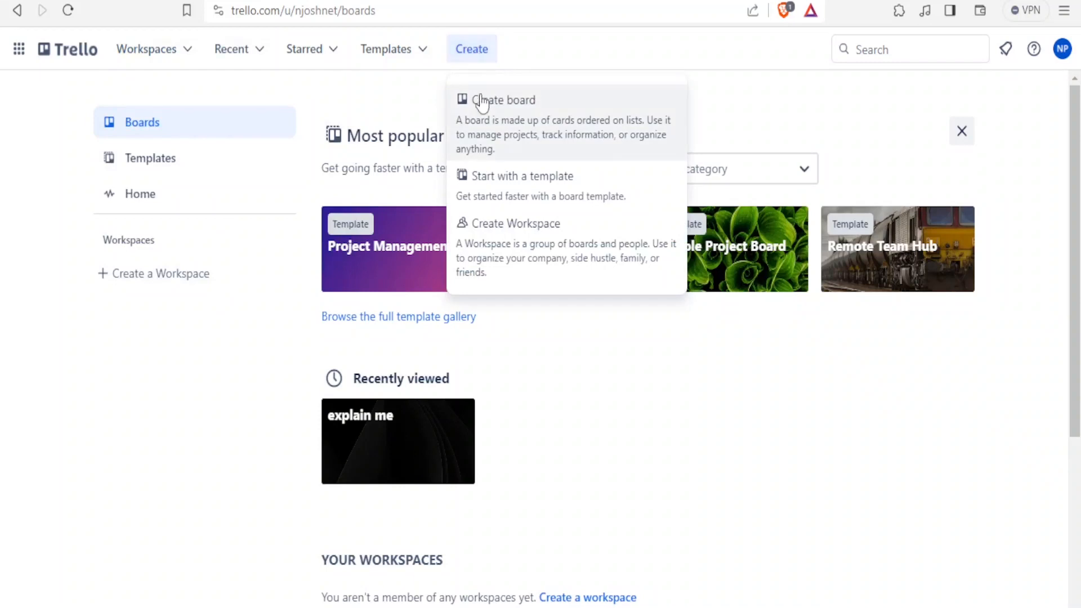
mouse_move(506, 147)
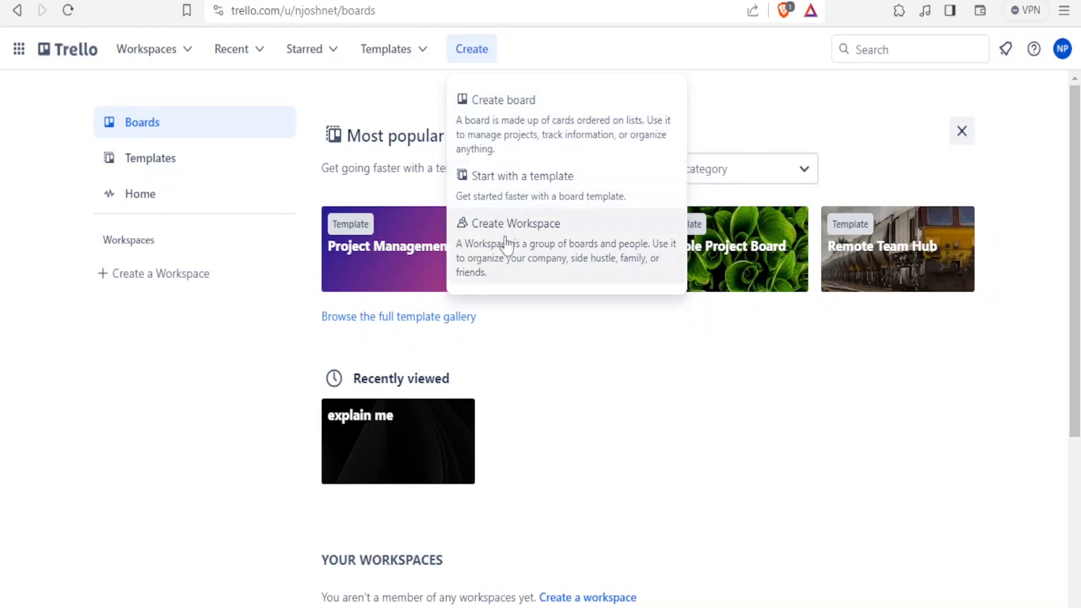
mouse_move(525, 248)
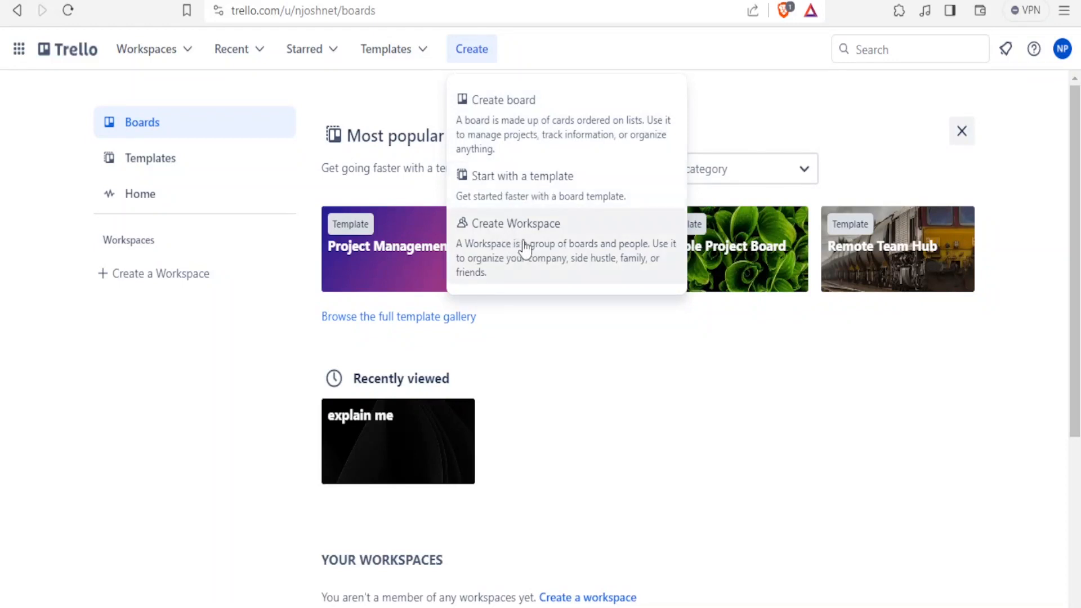
mouse_move(154, 49)
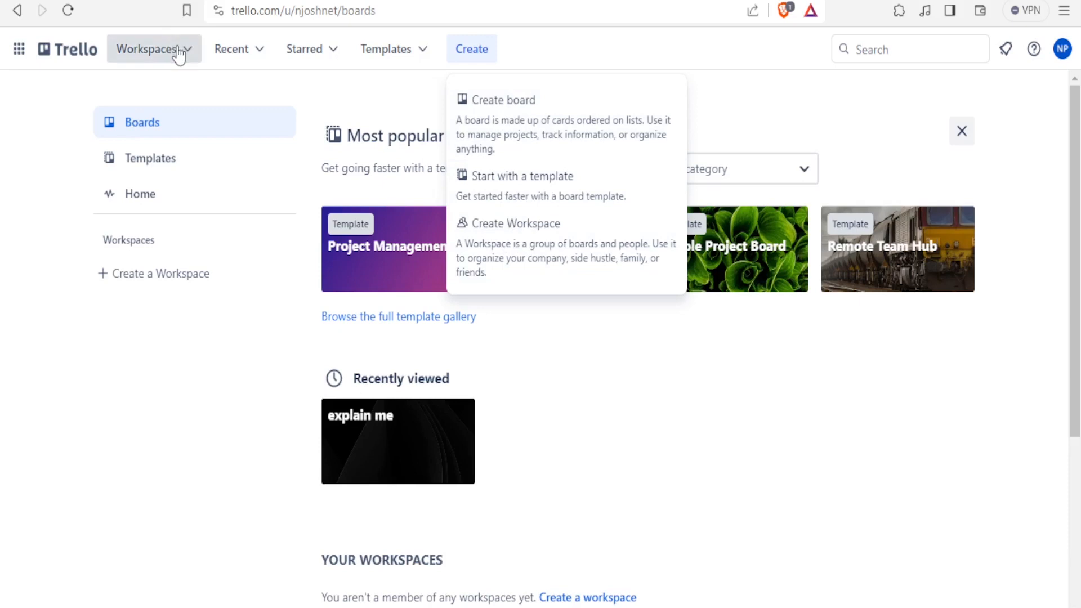
left_click(147, 49)
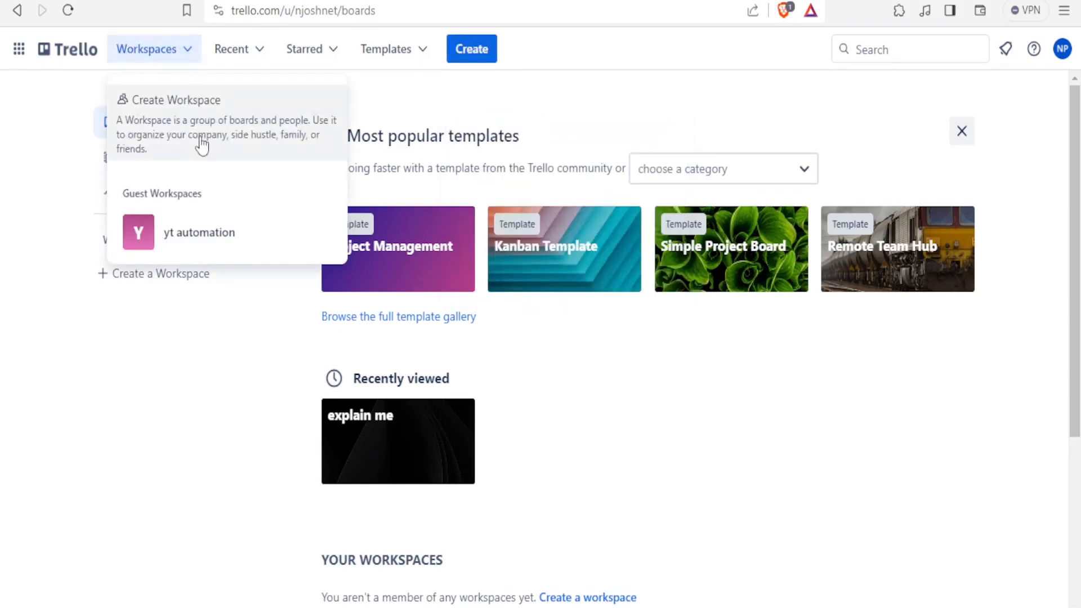
Show the recommended Atlassian products like Jira and Confluence, then close that menu and scroll down.
left_click(19, 49)
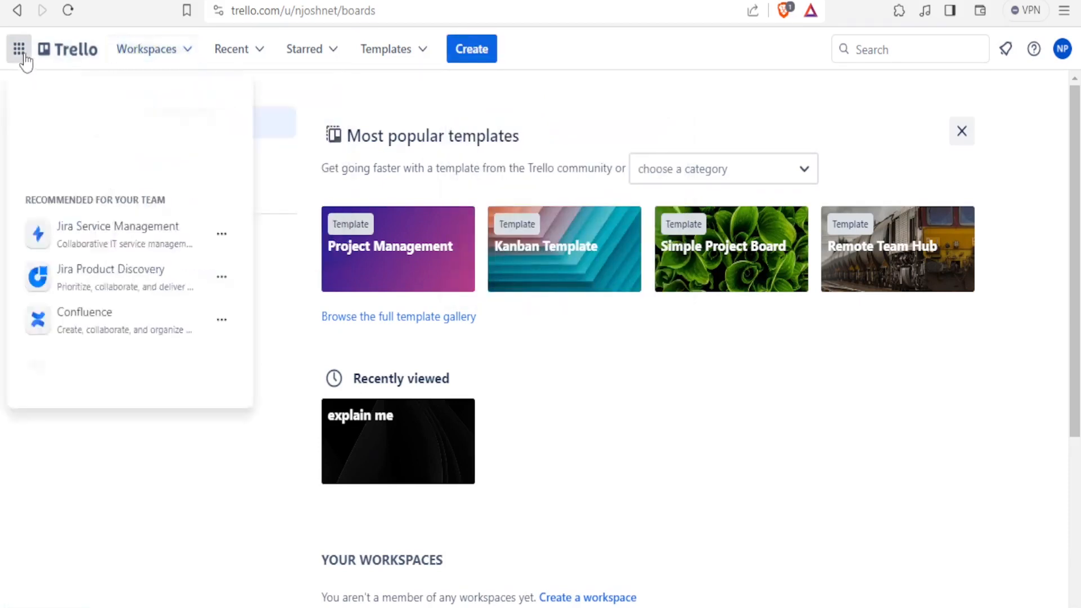
left_click(19, 49)
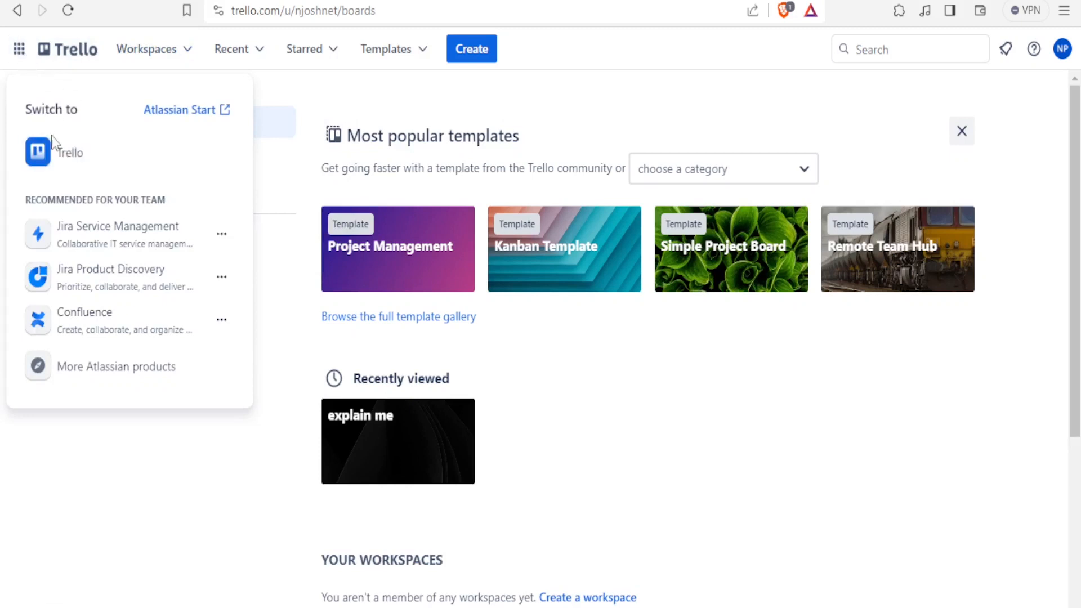
mouse_move(179, 109)
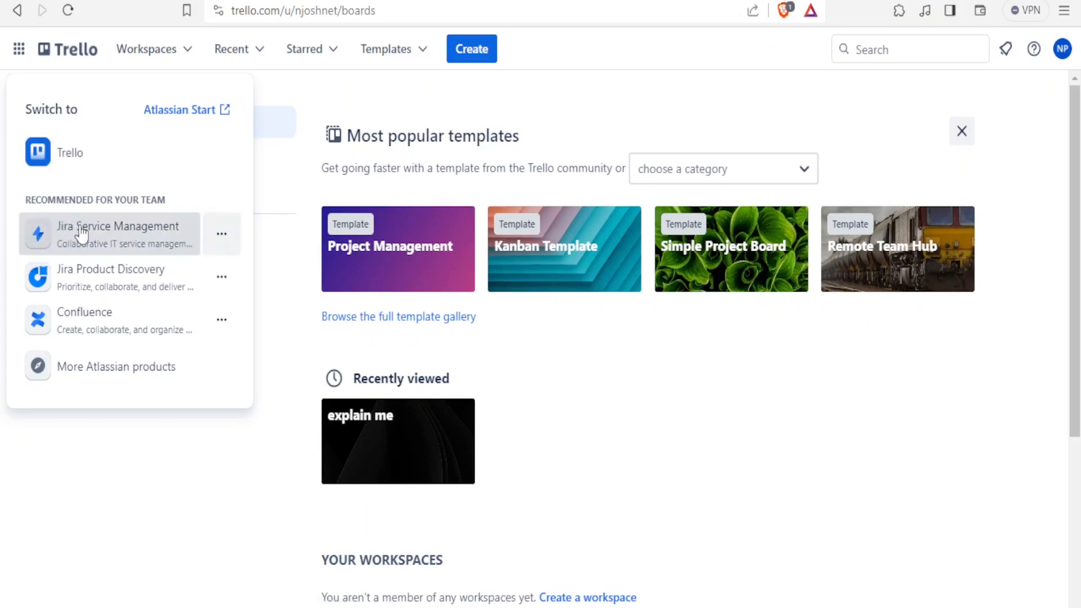
mouse_move(156, 314)
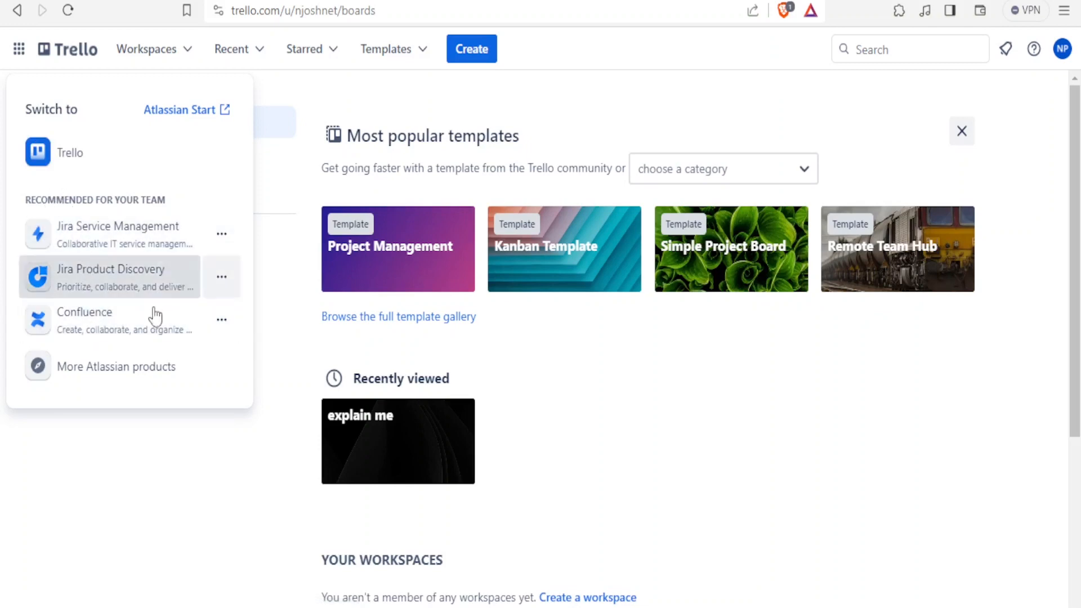
scroll("down", 3)
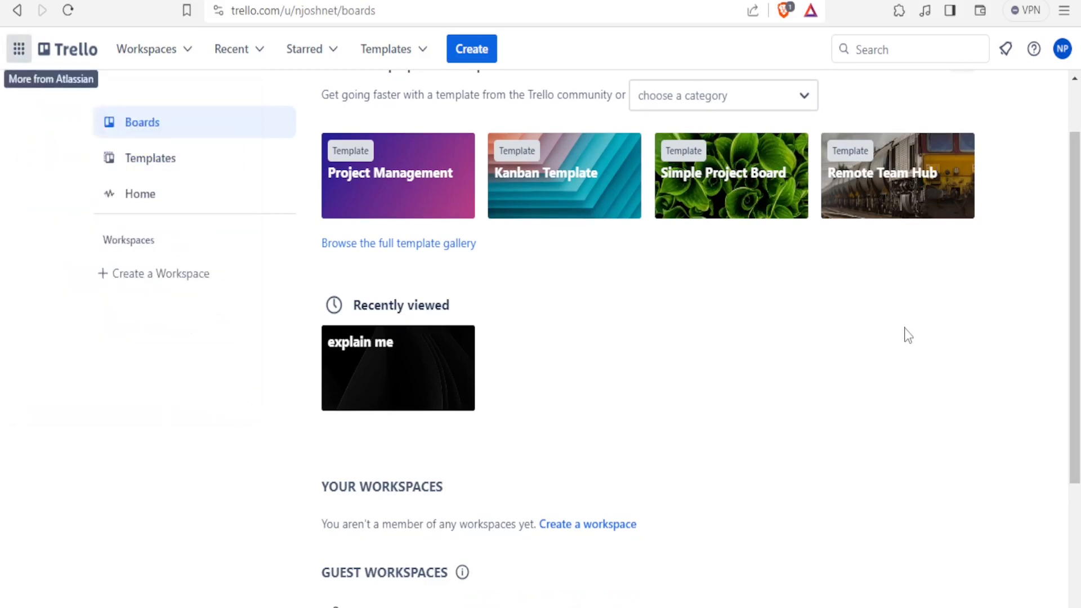
scroll("down", 3)
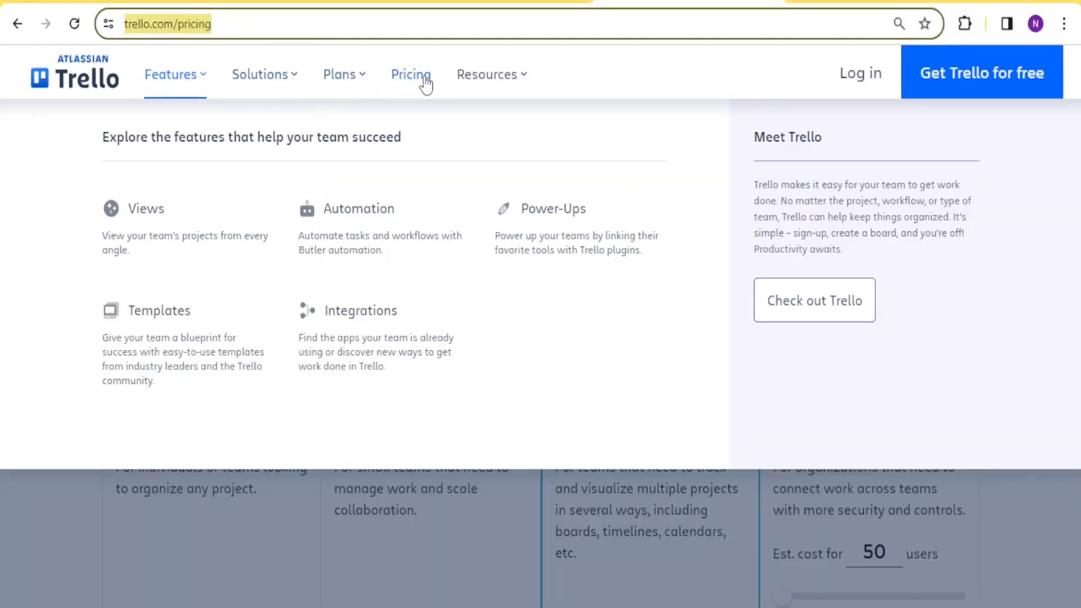
Switch to the Pricing page showing the Free, Standard, Premium and Enterprise plans.
left_click(410, 74)
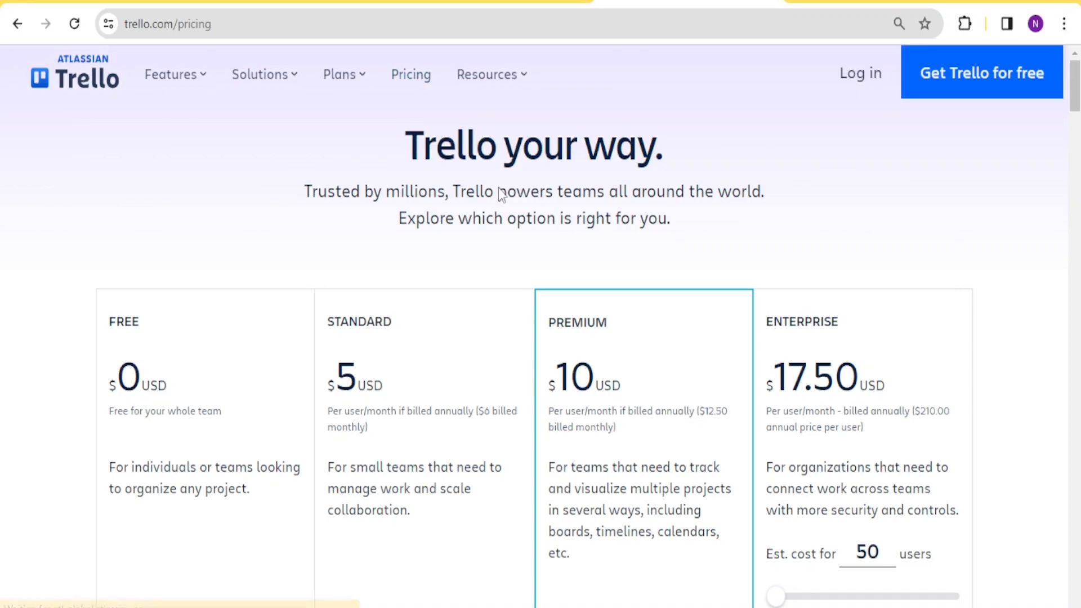
mouse_move(276, 362)
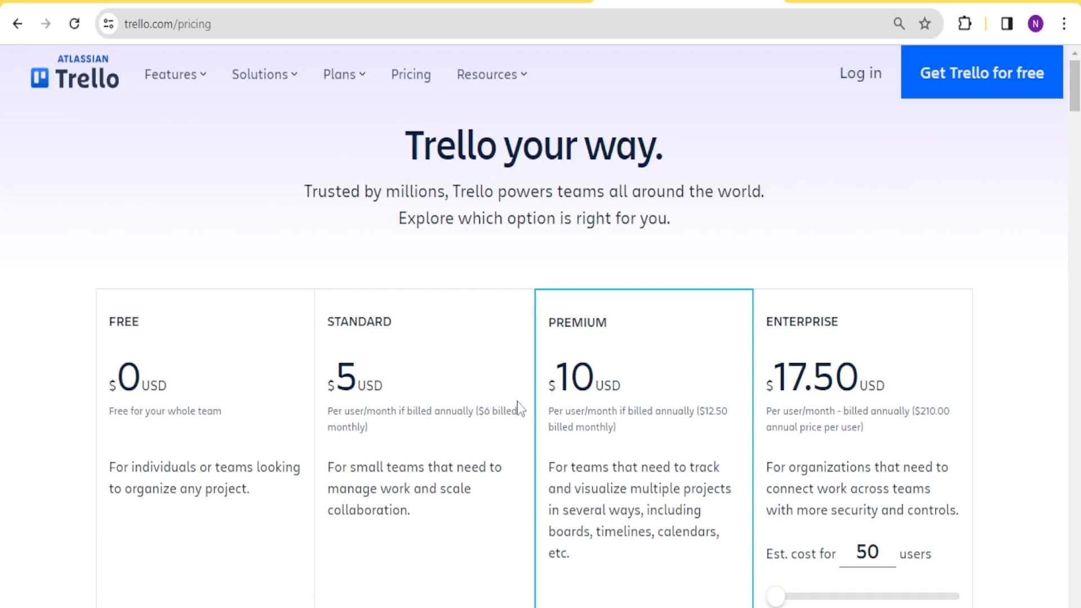
mouse_move(586, 379)
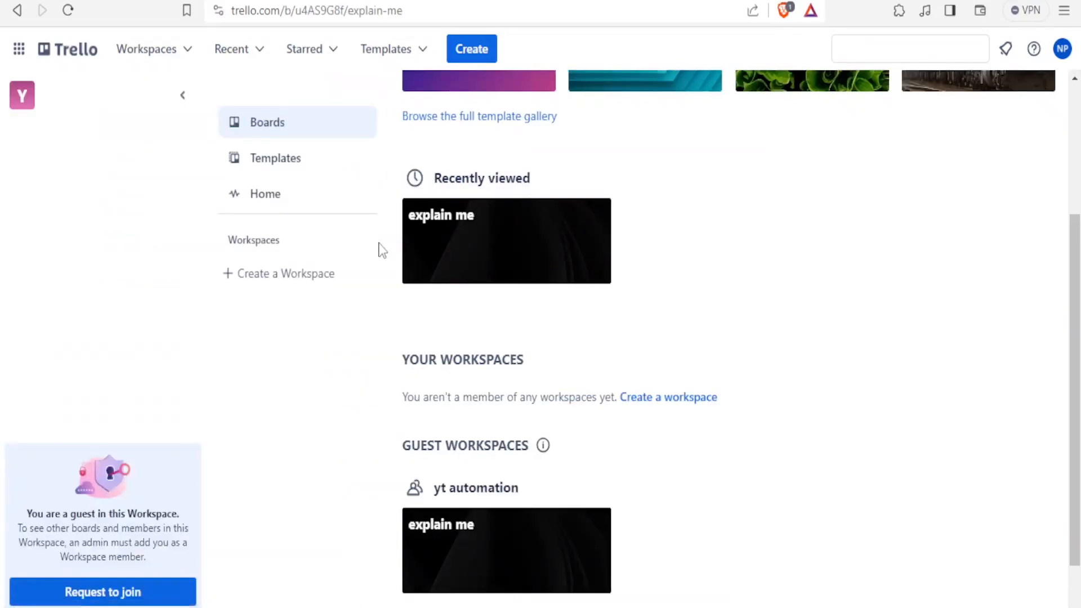
left_click(506, 240)
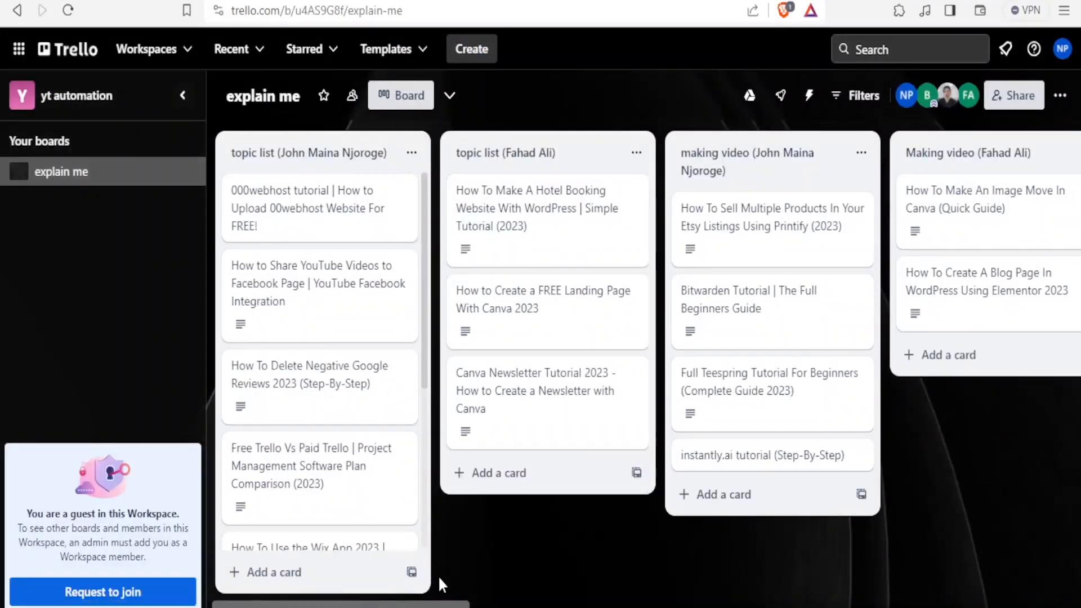
scroll("right", 3)
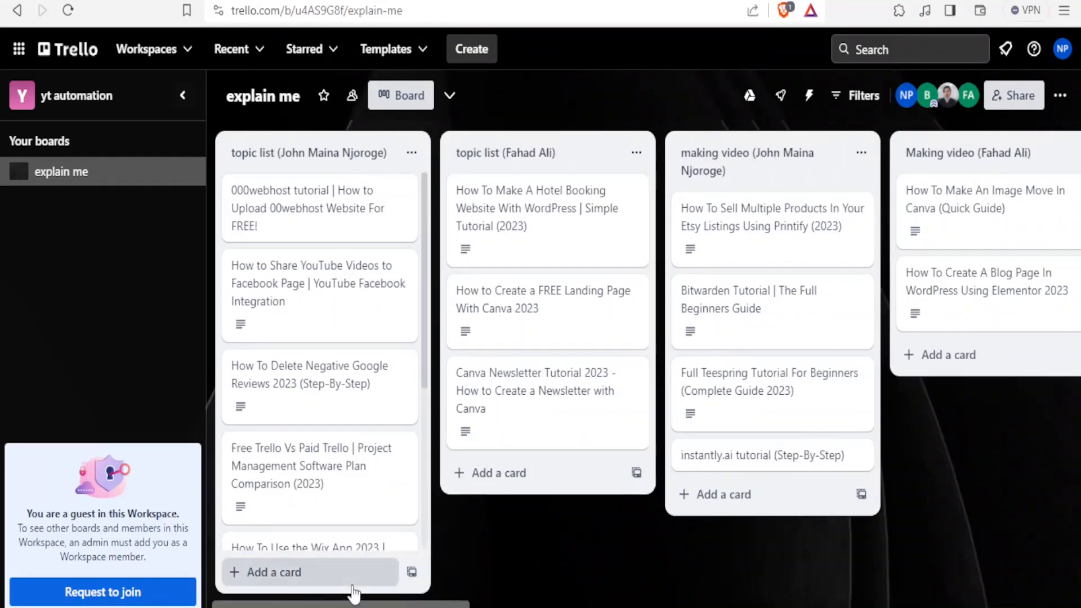
mouse_move(290, 221)
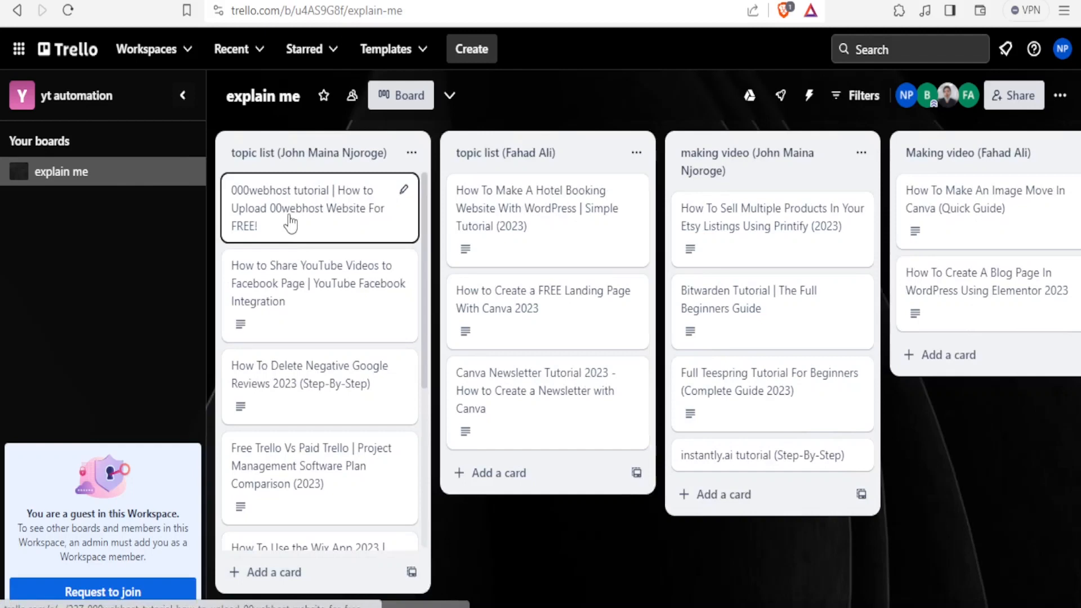
left_click_drag(319, 207, 772, 522)
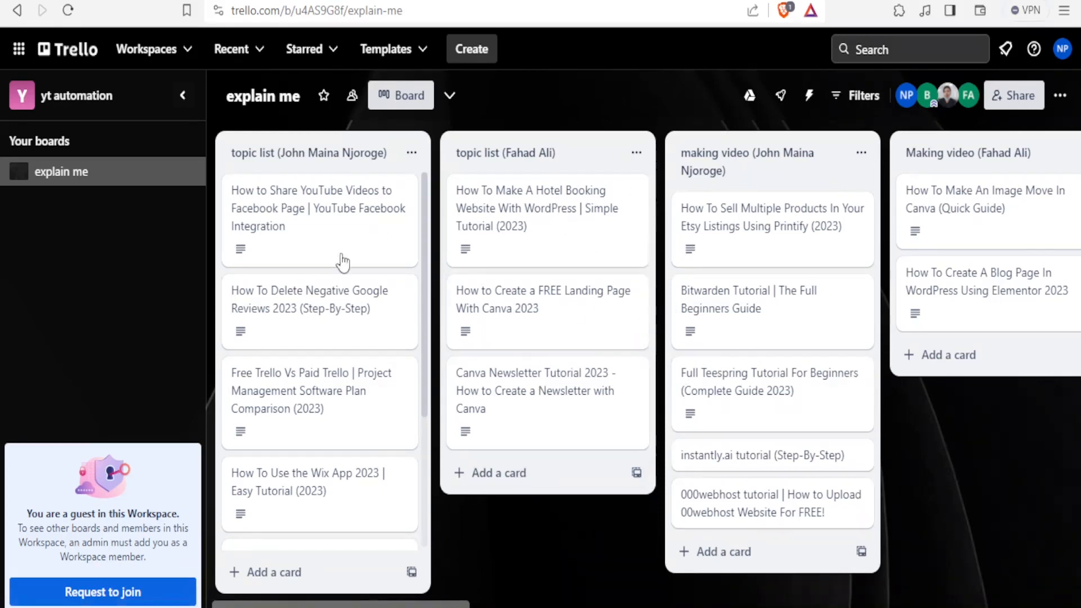
mouse_move(402, 358)
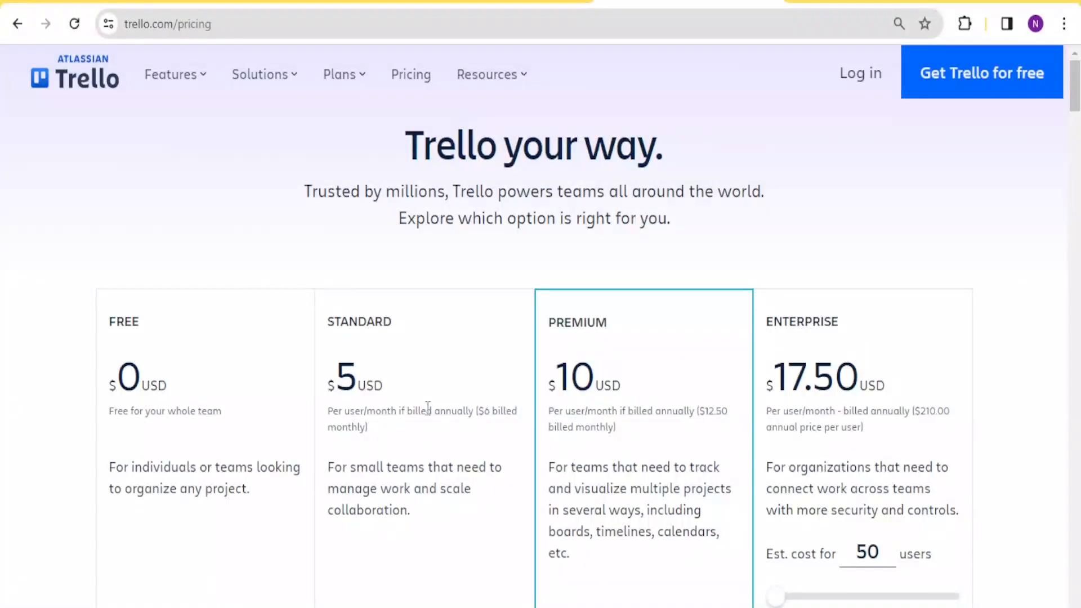
Scroll down the board toward the making video list and the YouTube-to-Facebook card.
scroll("down", 3)
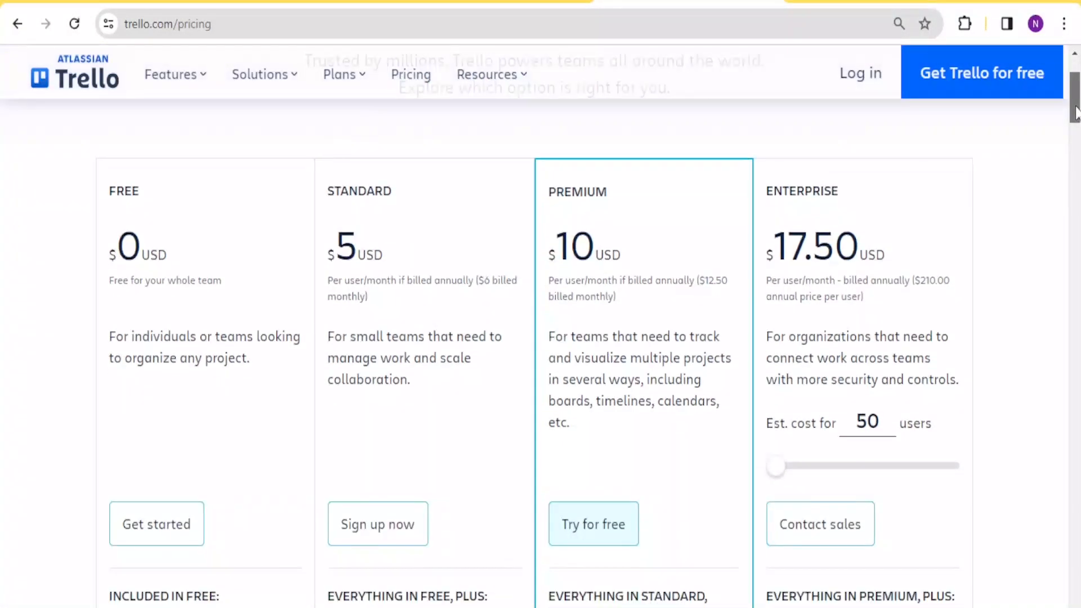
scroll("down", 3)
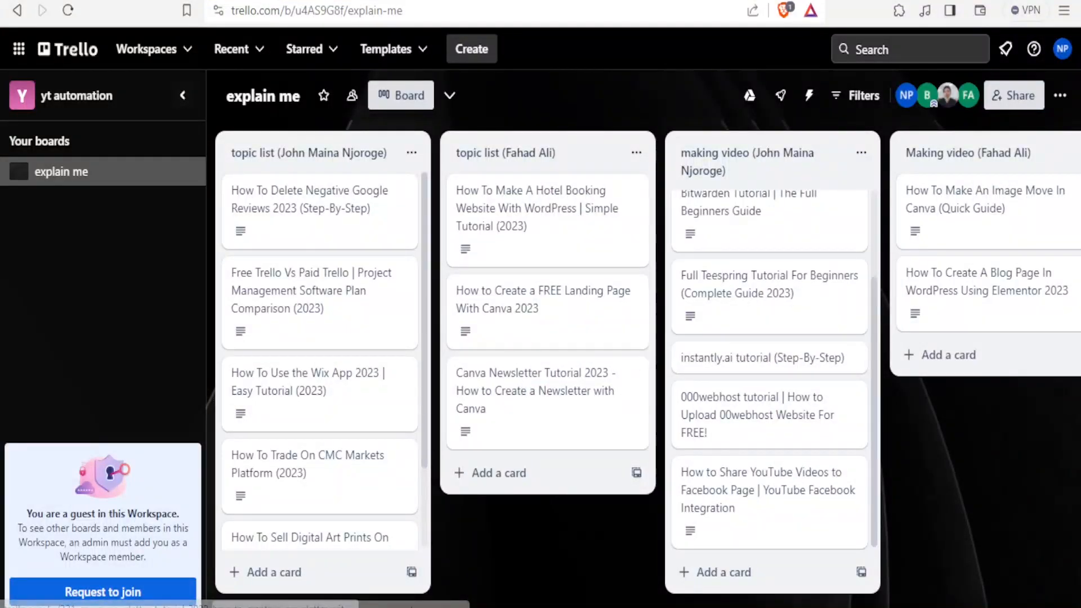
scroll("right", 3)
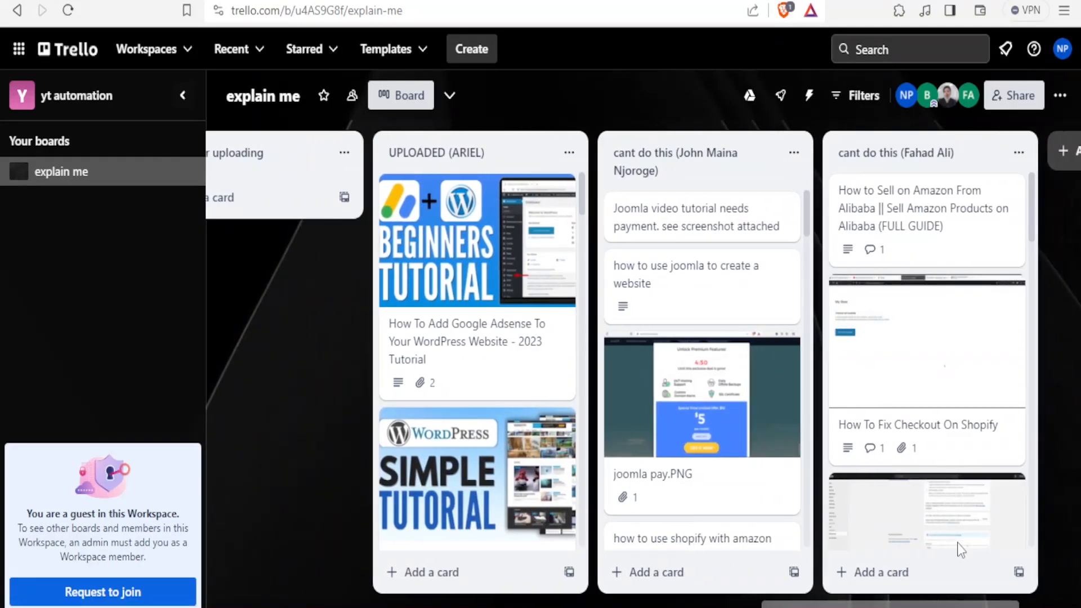
scroll("down", 3)
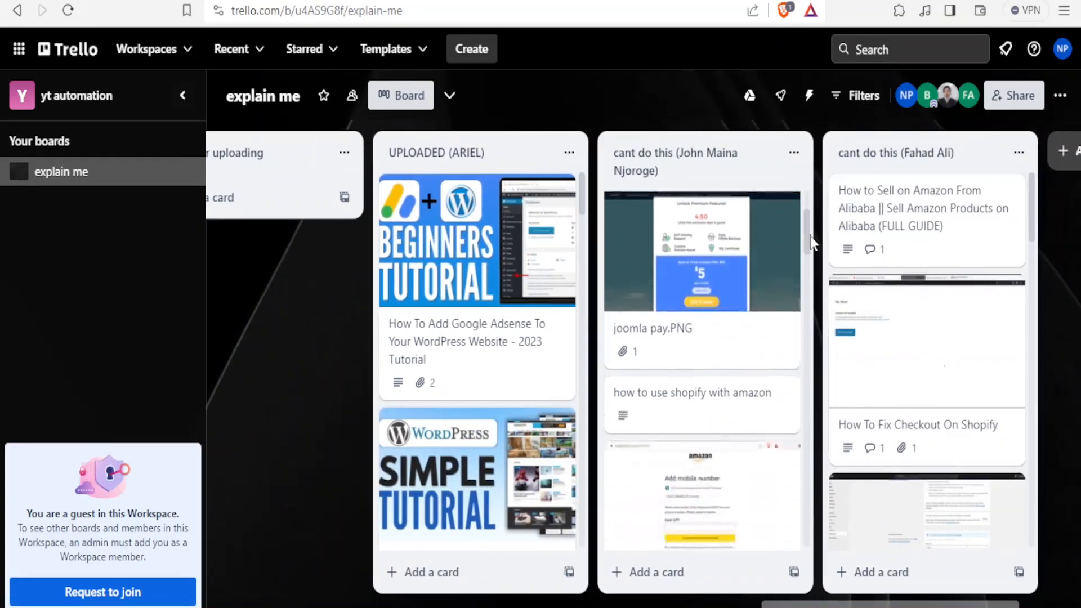
scroll("down", 3)
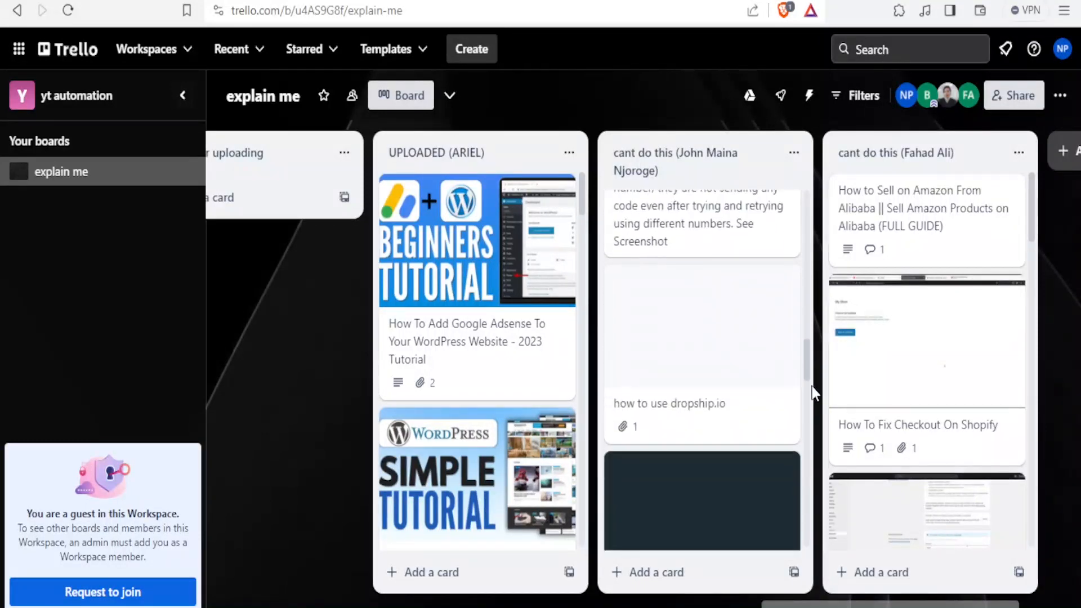
scroll("down", 3)
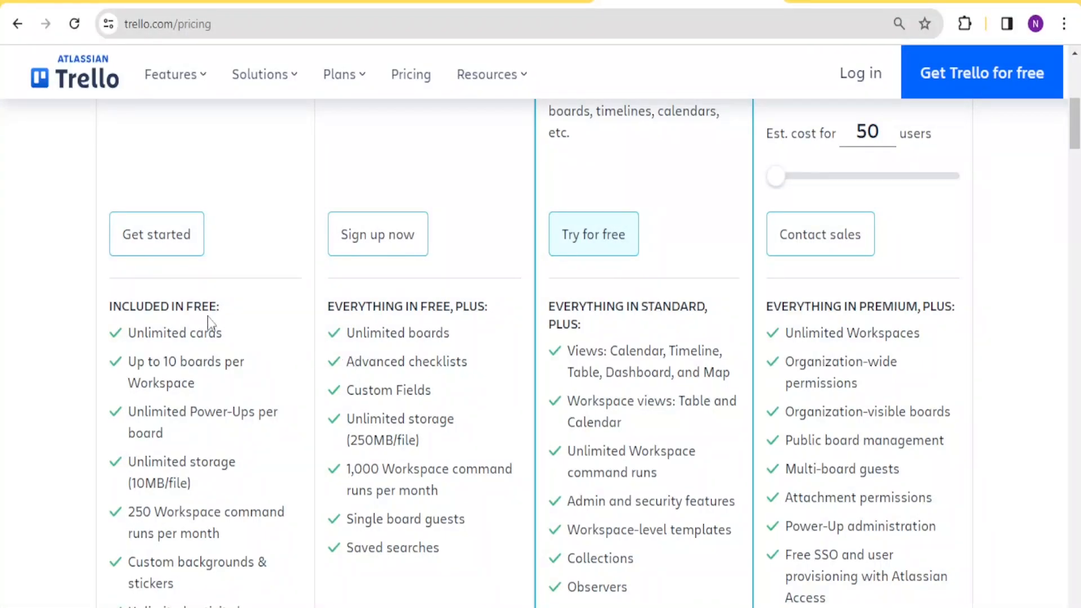
mouse_move(772, 359)
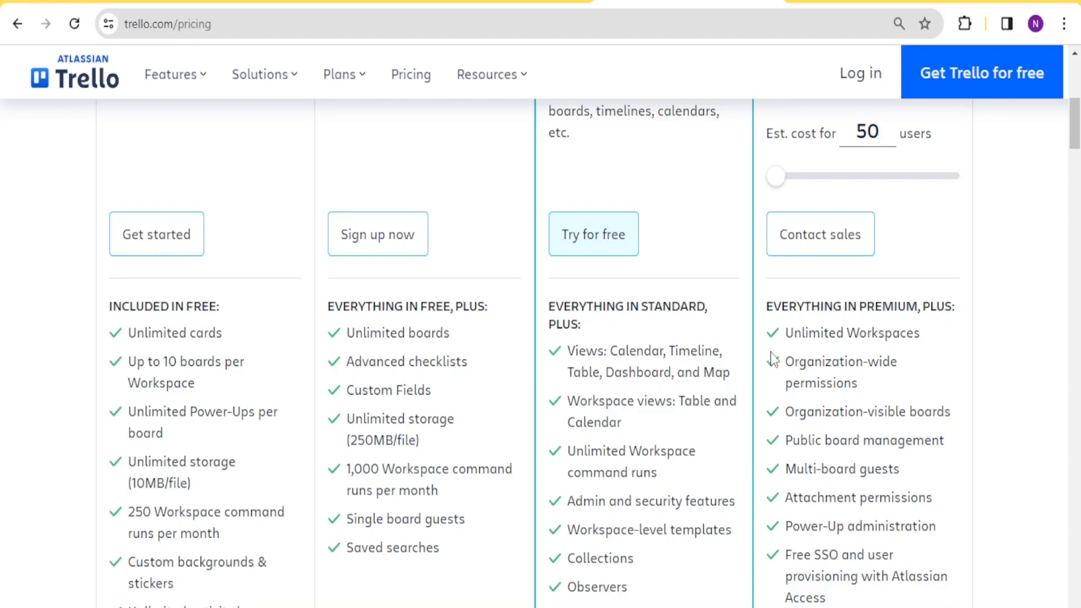
mouse_move(158, 379)
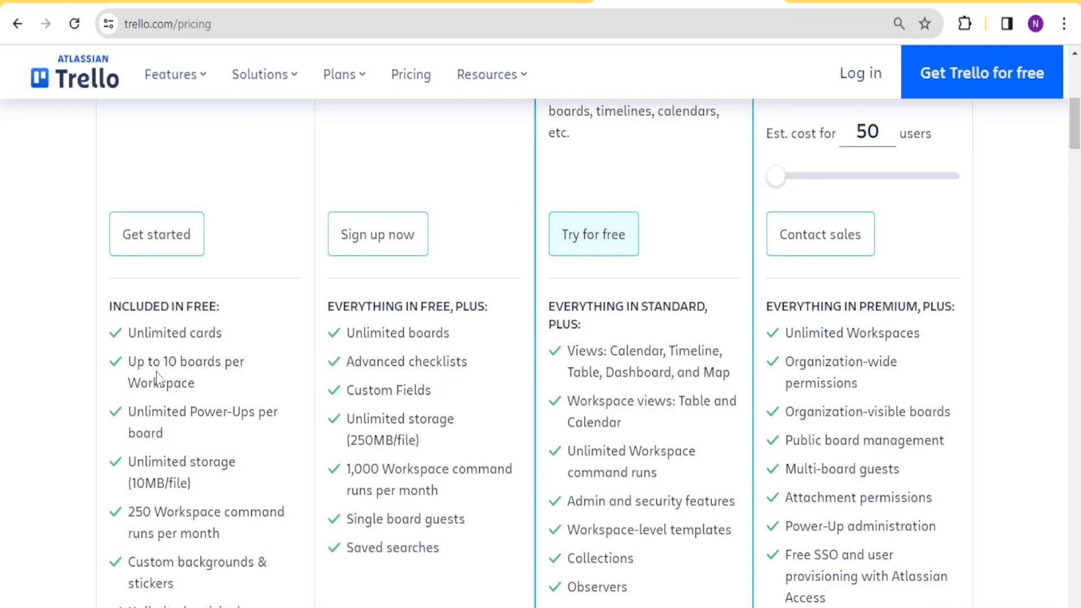
mouse_move(212, 381)
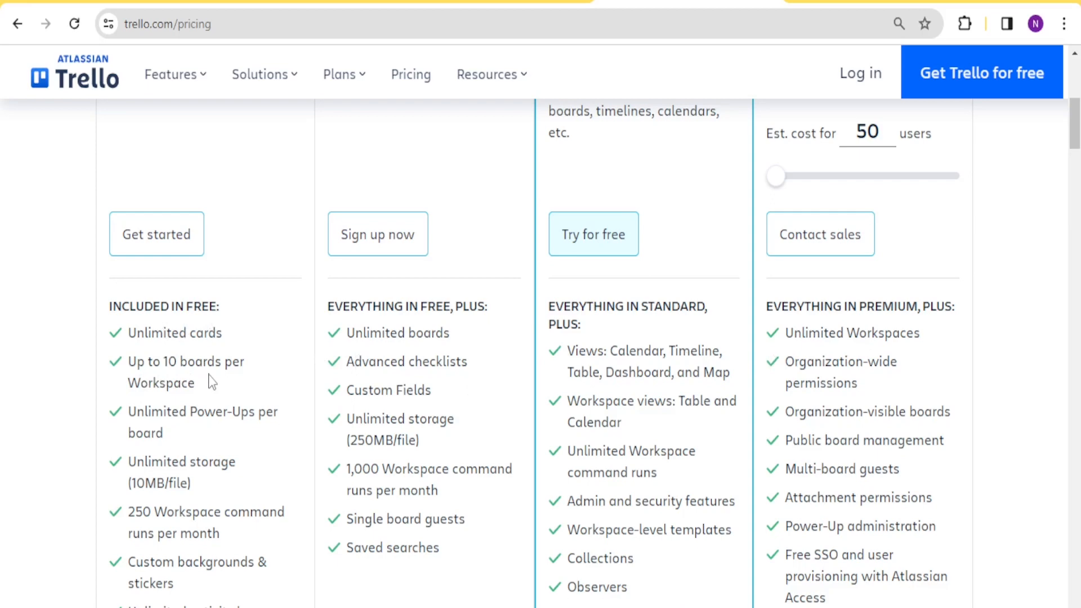
mouse_move(161, 378)
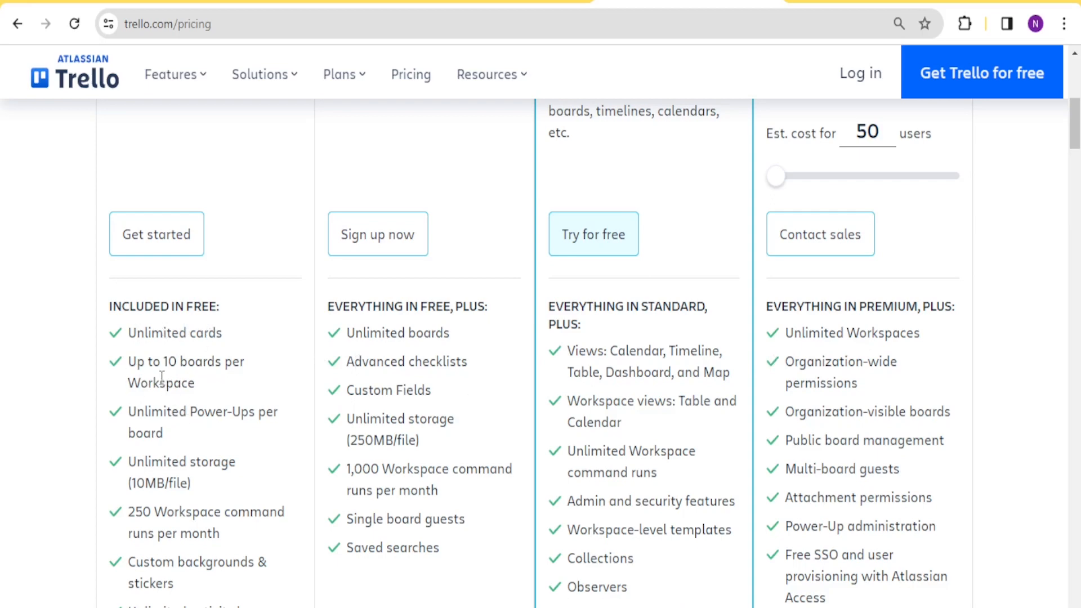
mouse_move(194, 442)
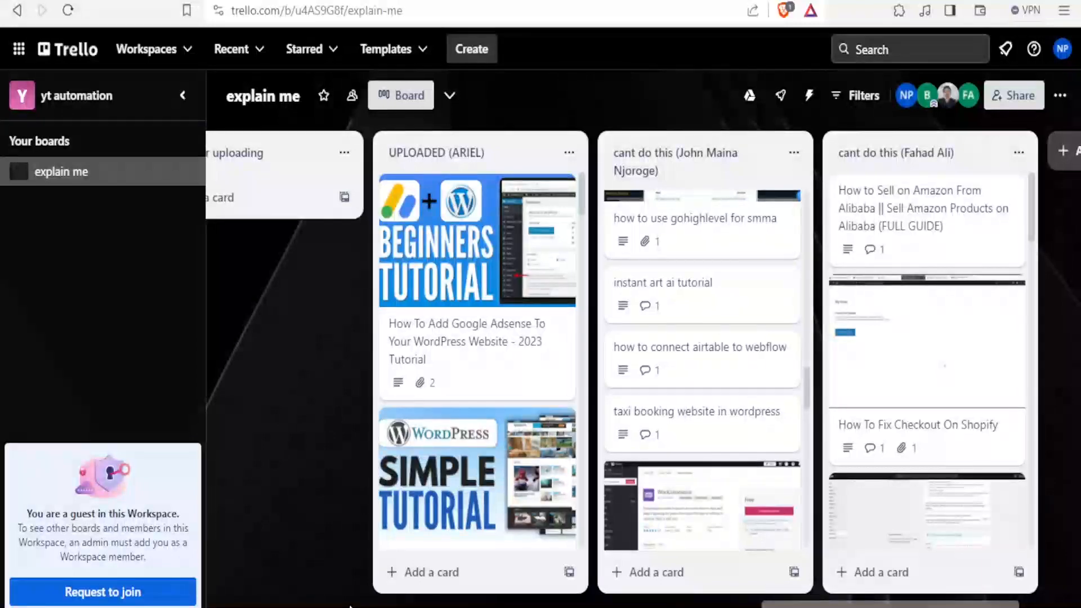
Open the 'How to Share YouTube Videos to Facebook Page' card and begin attaching a file.
scroll("right", 3)
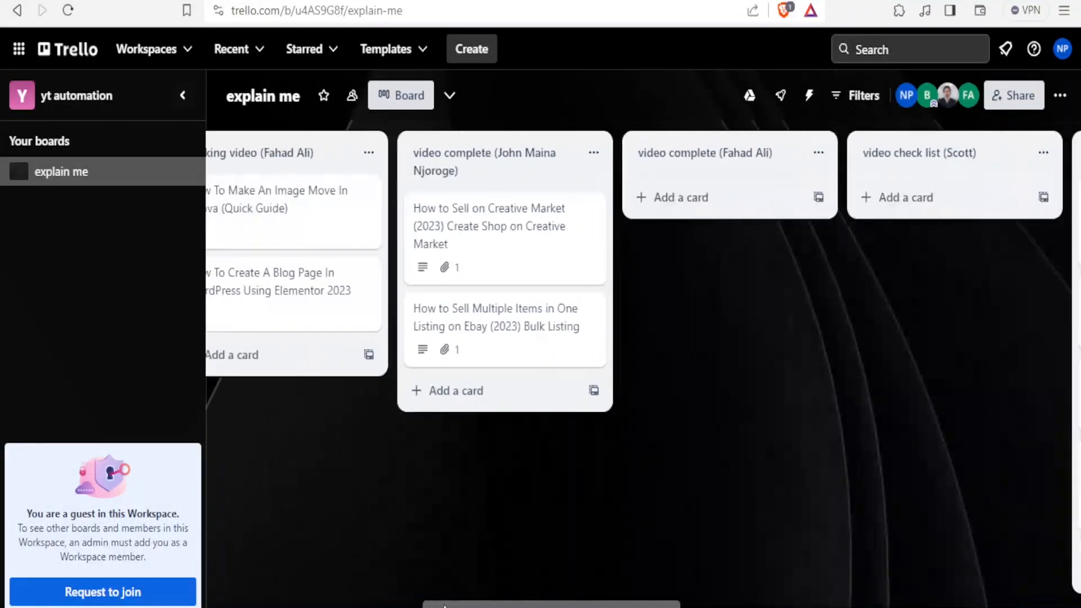
scroll("left", 3)
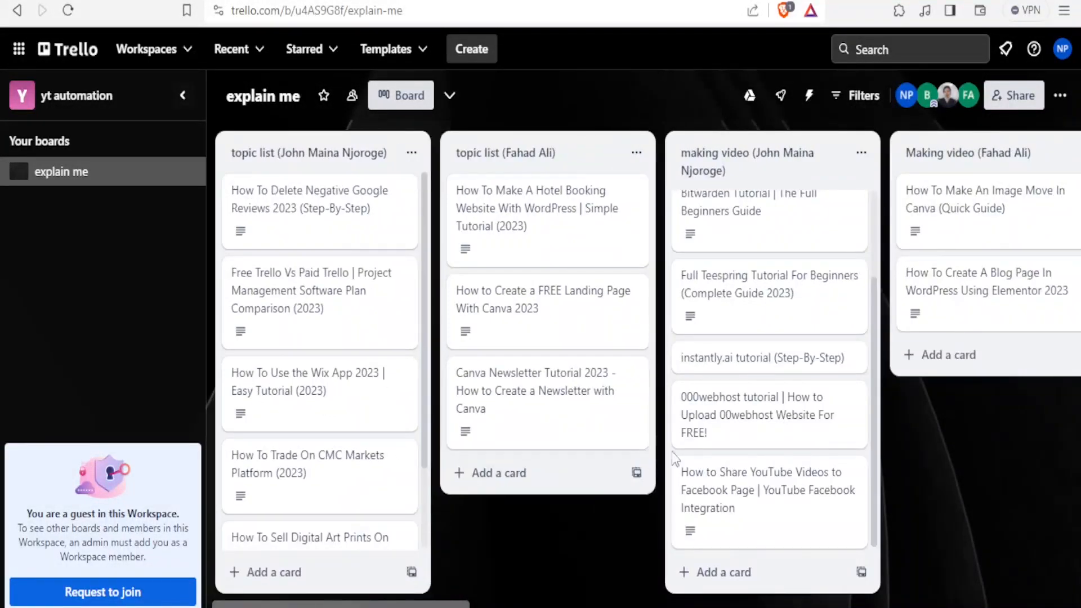
left_click(761, 490)
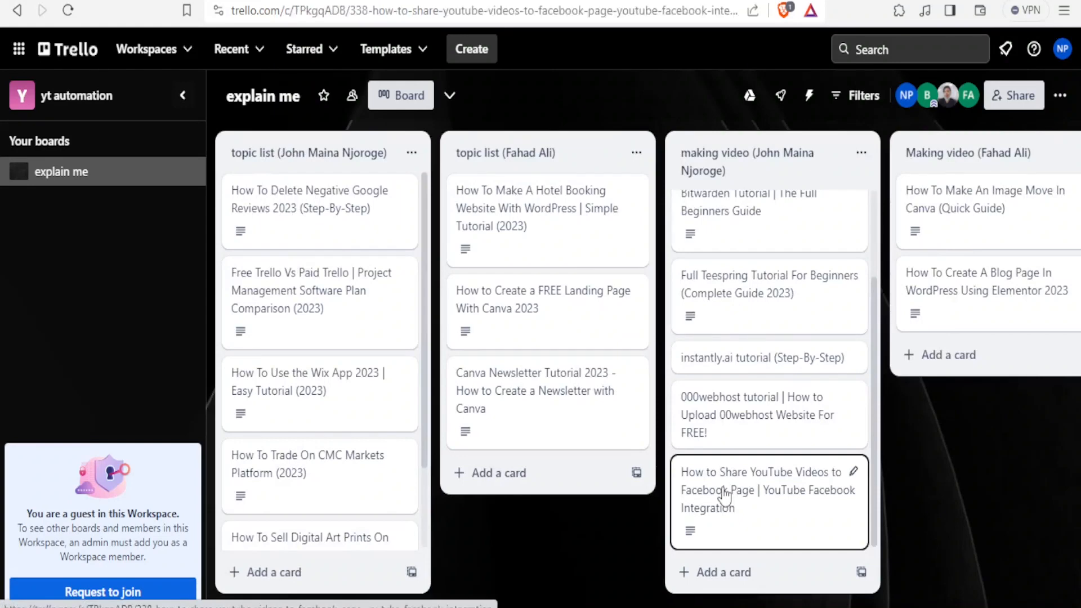
left_click(758, 490)
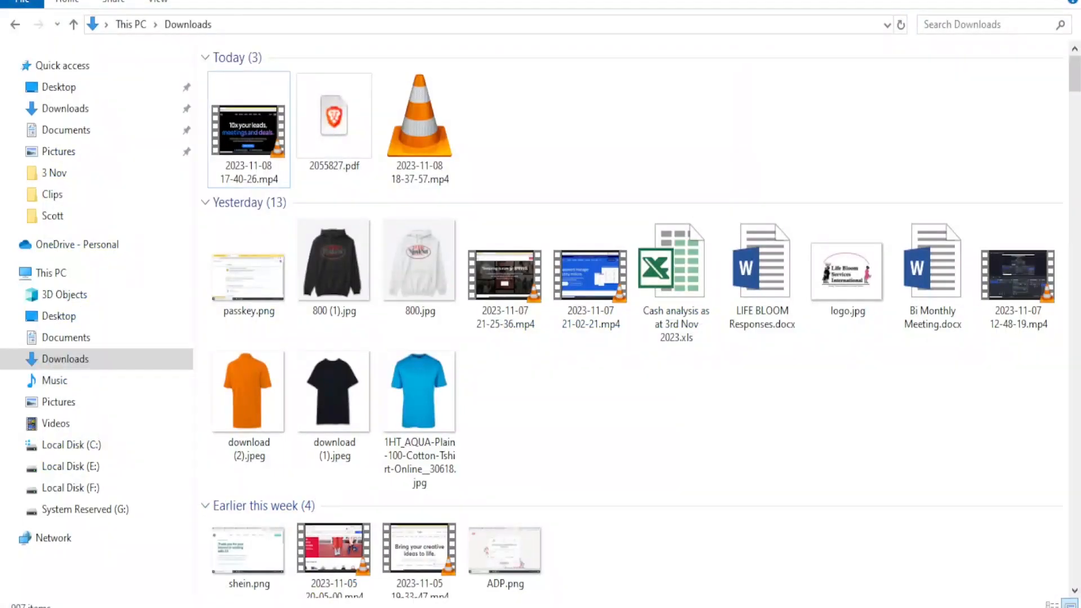
left_click(419, 540)
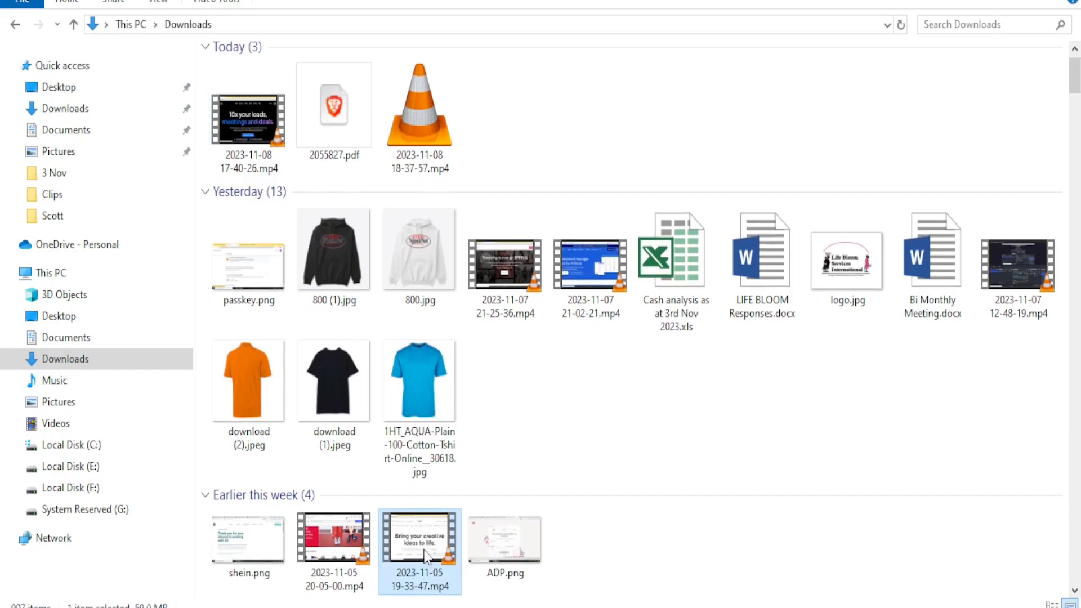
left_click_drag(419, 541, 441, 395)
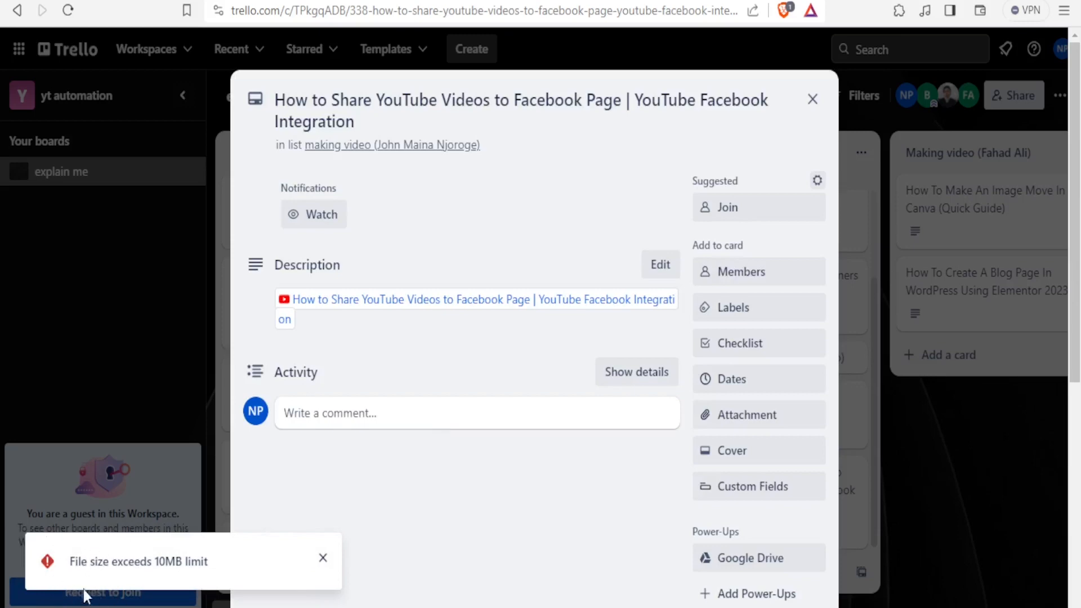
mouse_move(199, 570)
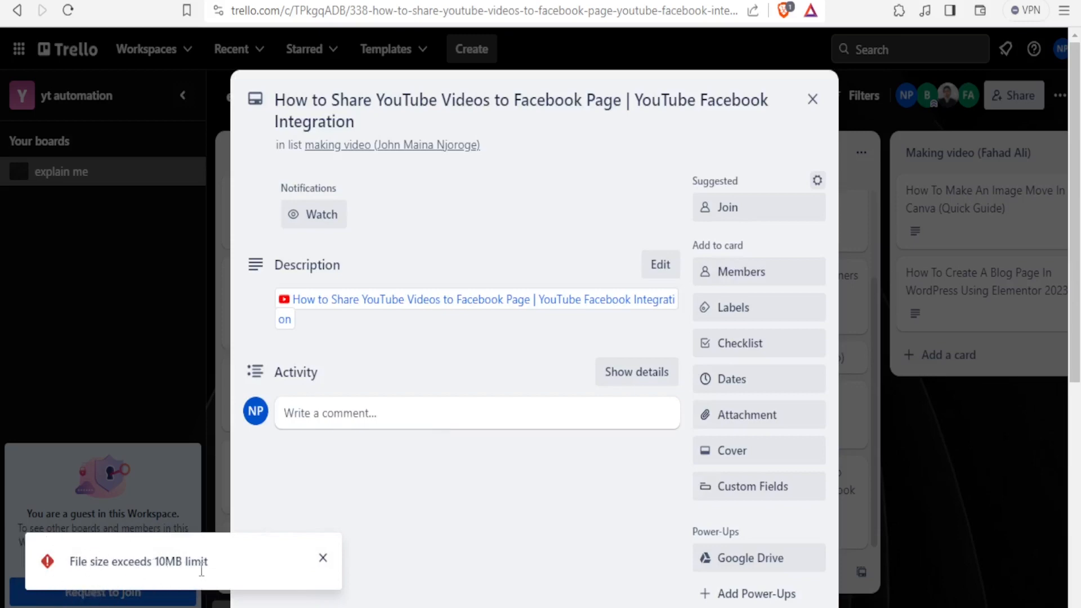
mouse_move(323, 464)
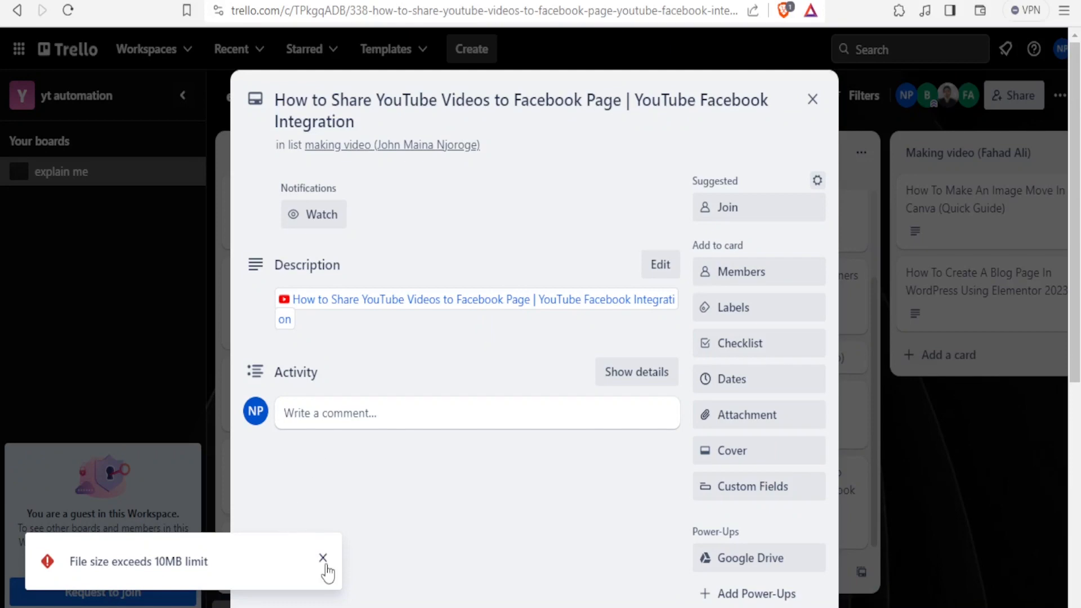
Close the 'File size exceeds 10MB limit' notification.
left_click(322, 558)
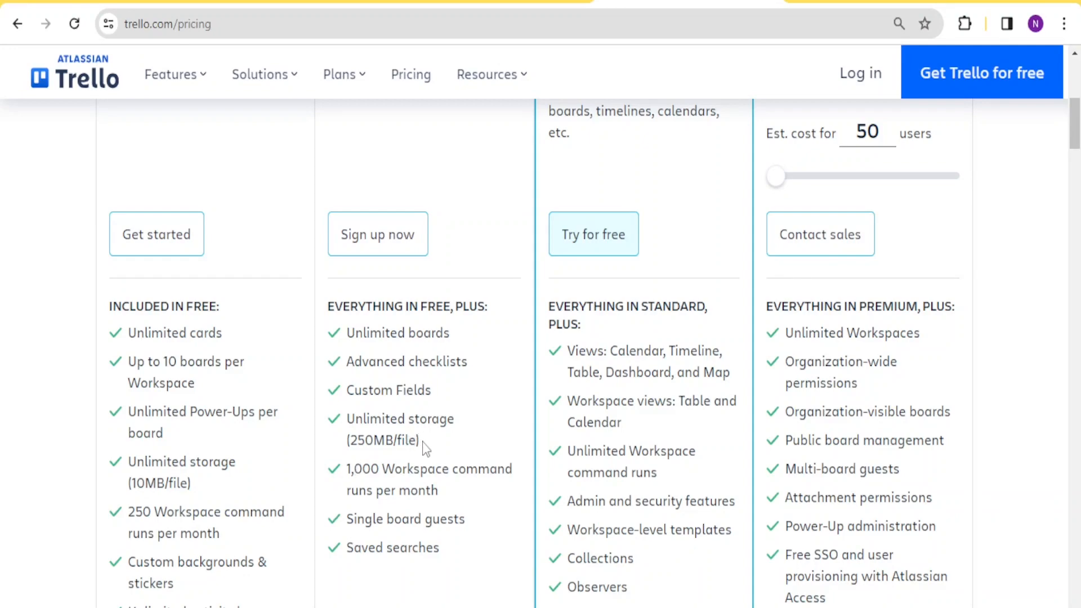
Highlight Standard's 250MB/file limit, then scroll down to the monthly command-run comparison.
scroll("down", 3)
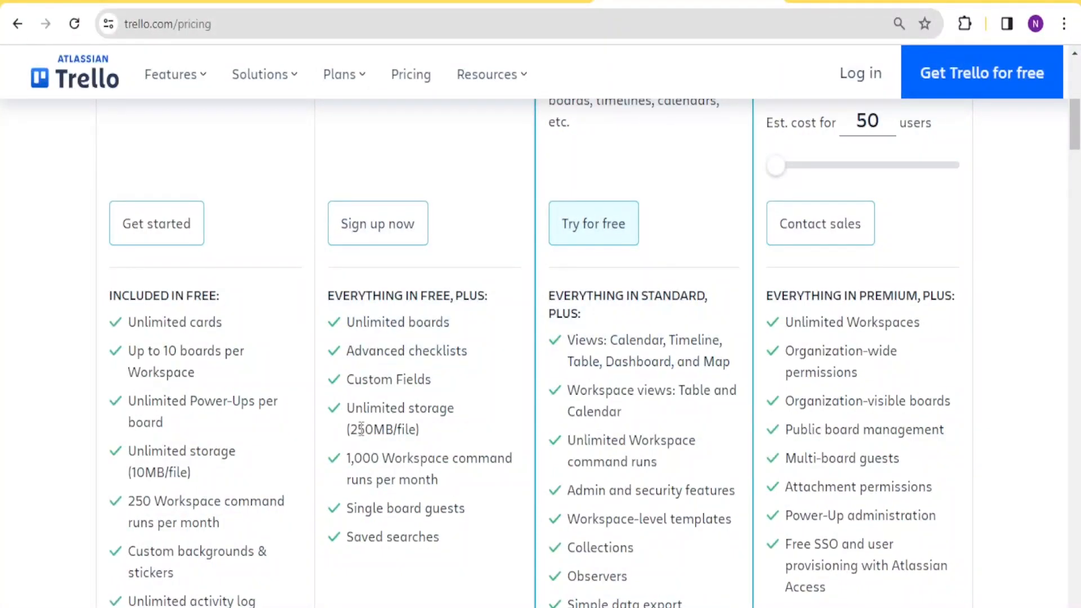
double_click(371, 428)
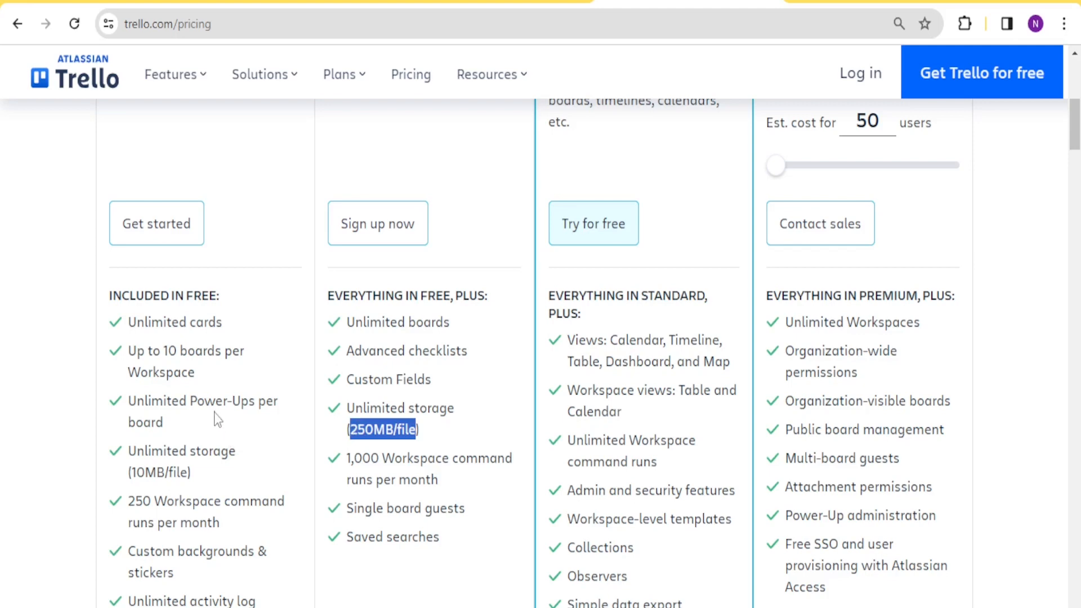
mouse_move(180, 473)
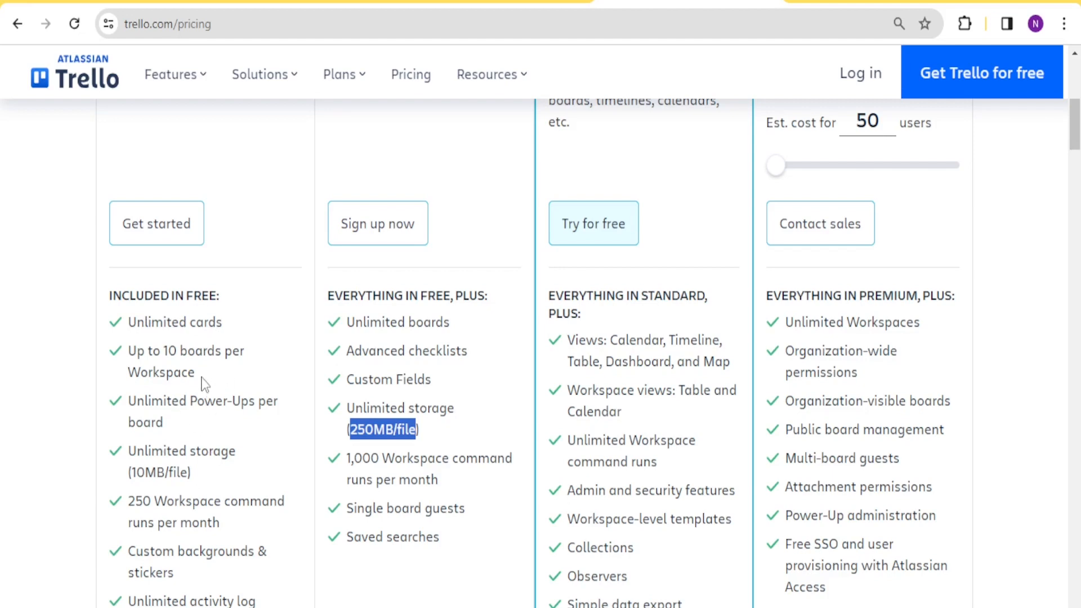
mouse_move(180, 529)
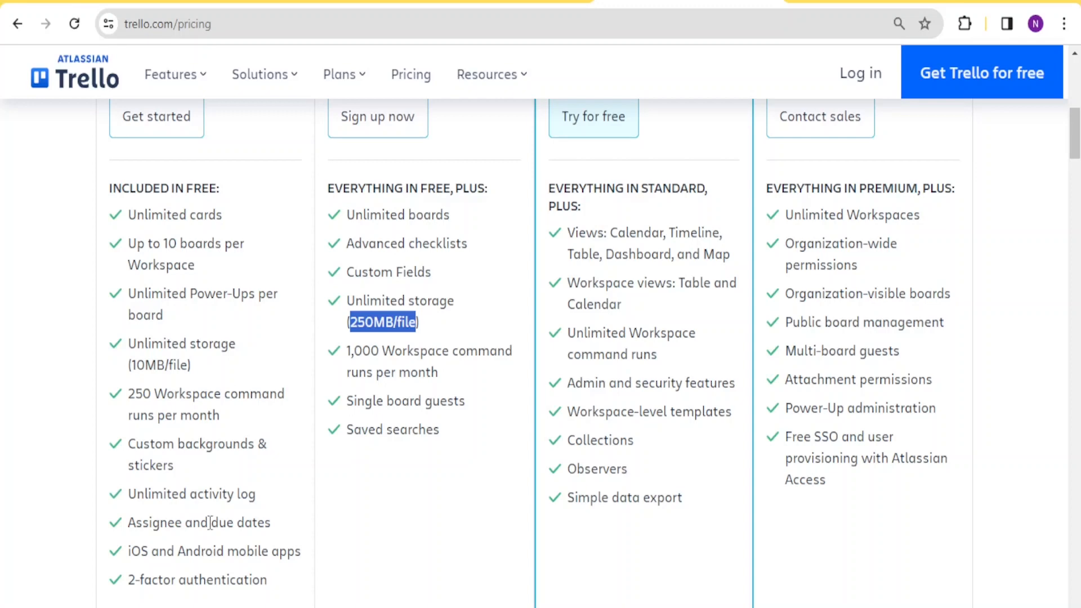
scroll("down", 3)
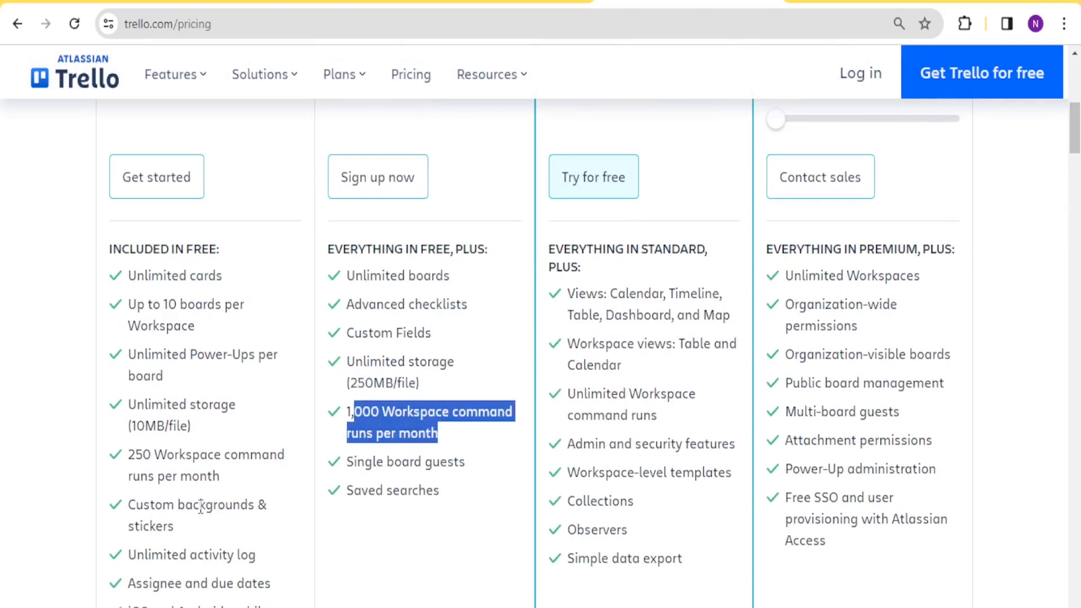
scroll("down", 3)
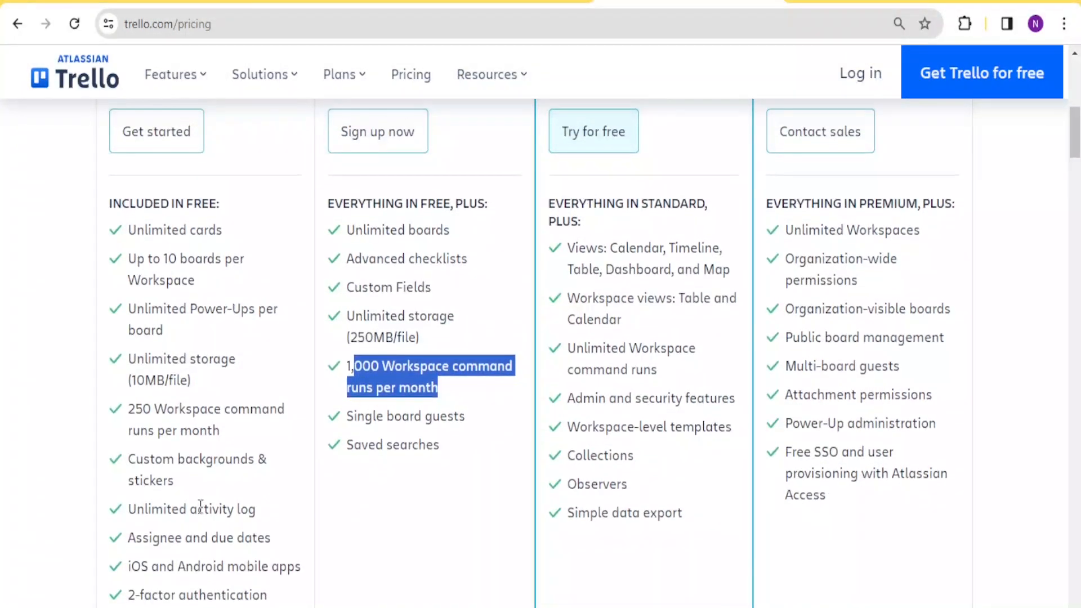
mouse_move(460, 440)
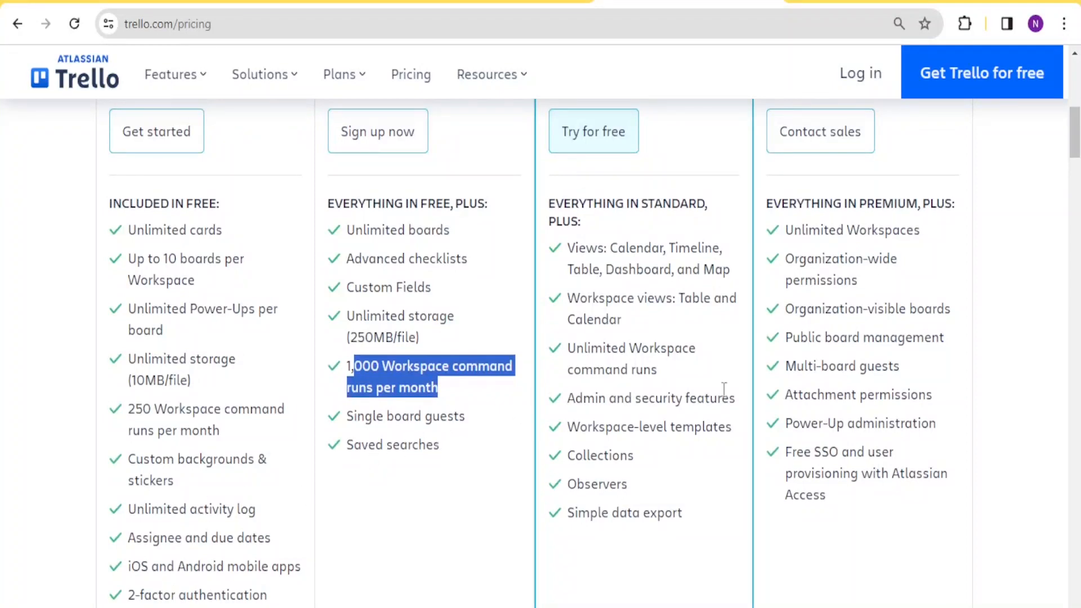
scroll("down", 3)
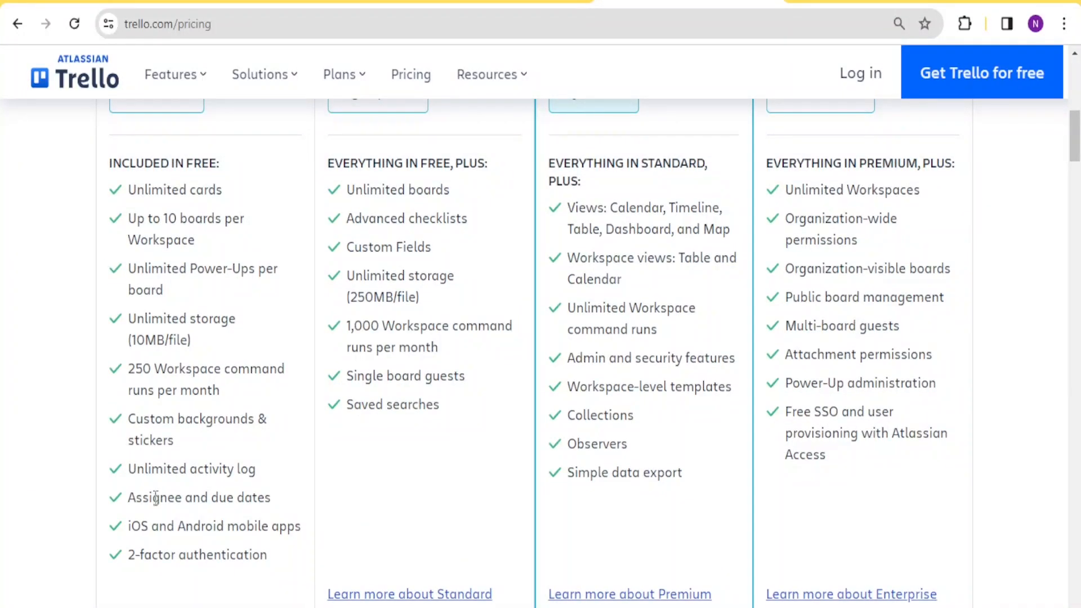
double_click(184, 469)
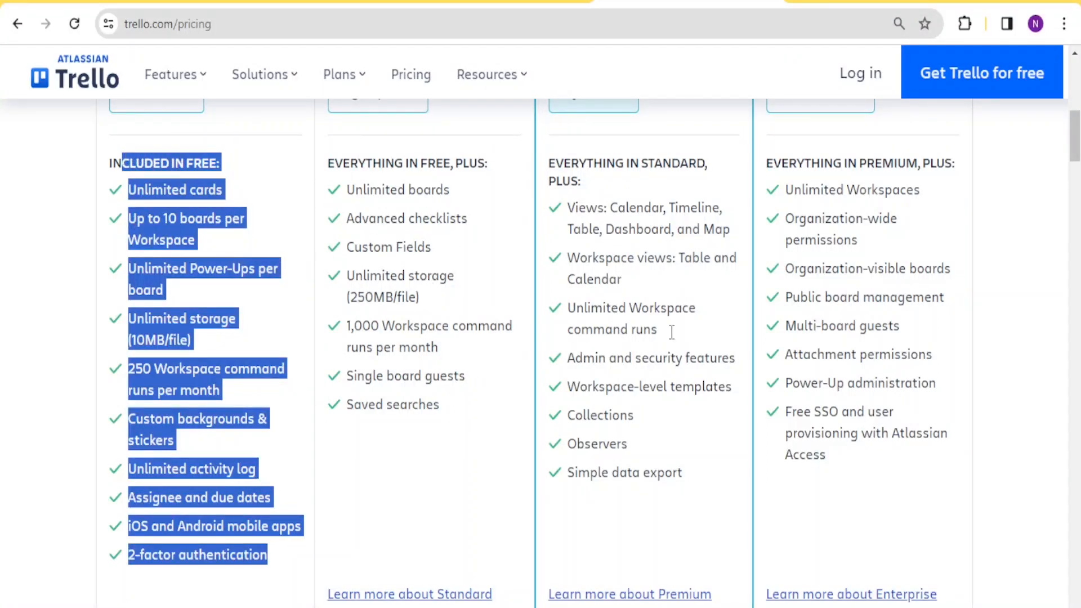
mouse_move(246, 489)
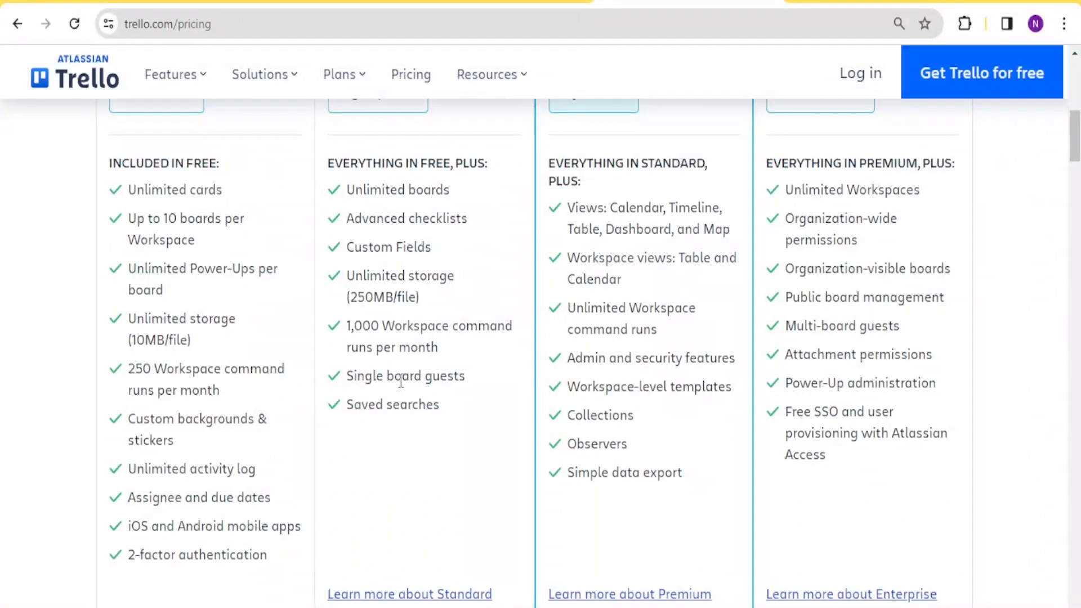
double_click(406, 376)
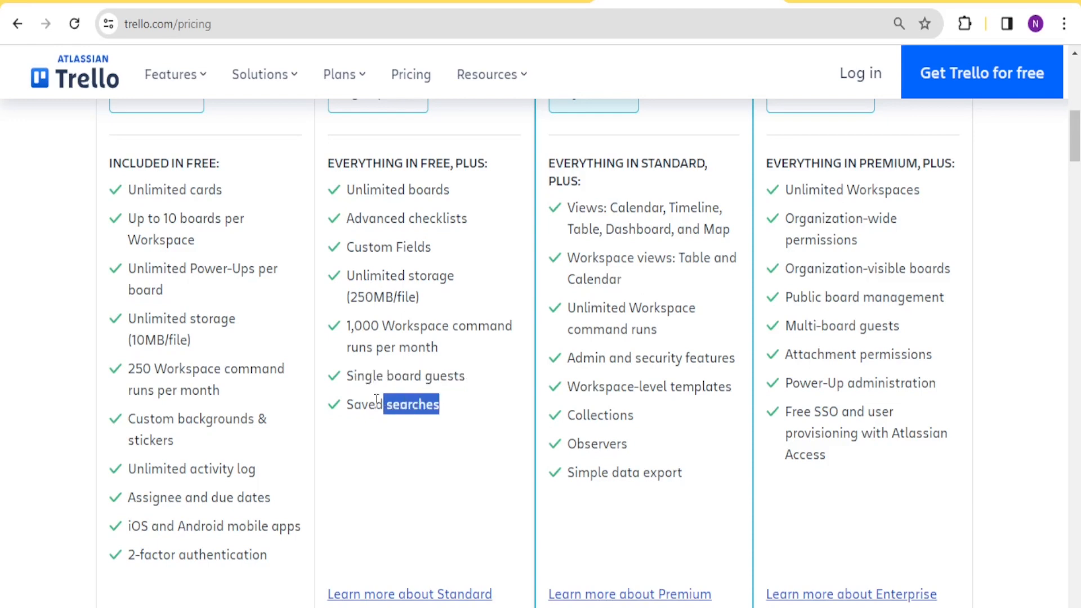
double_click(363, 404)
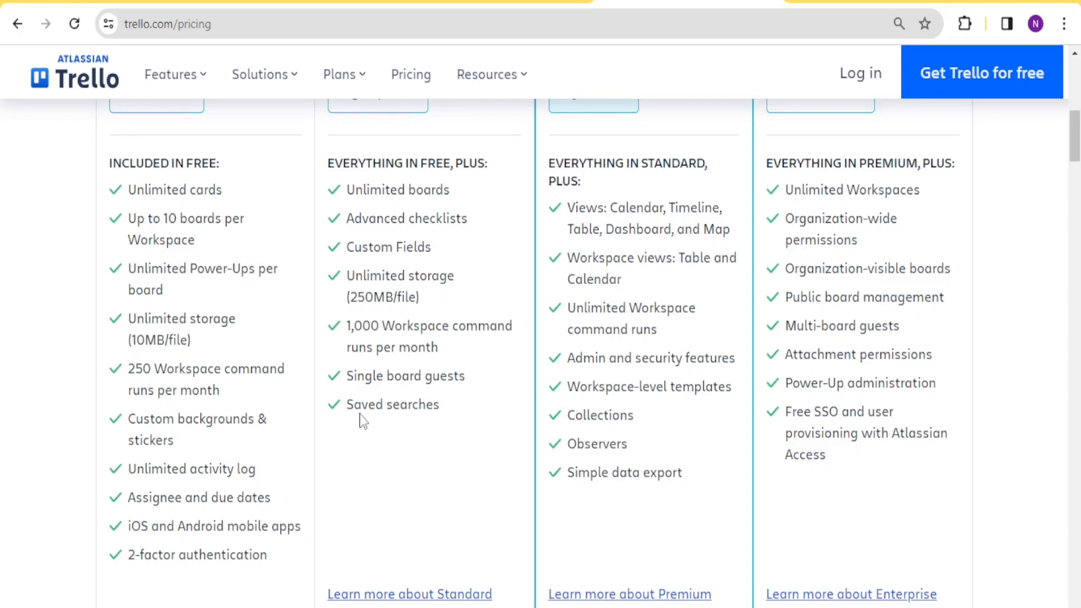
mouse_move(898, 377)
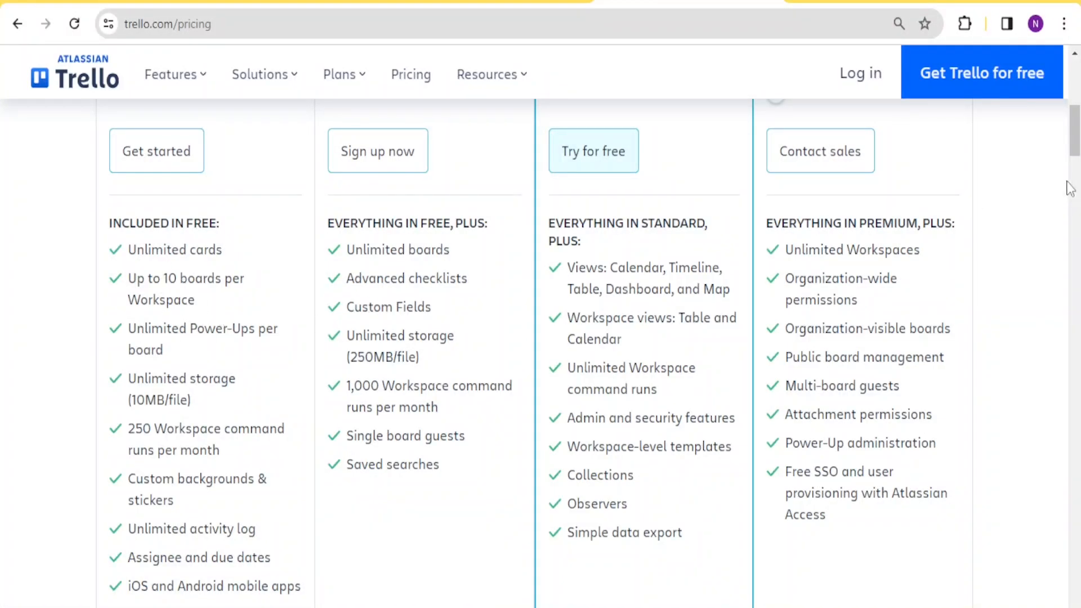
scroll("up", 3)
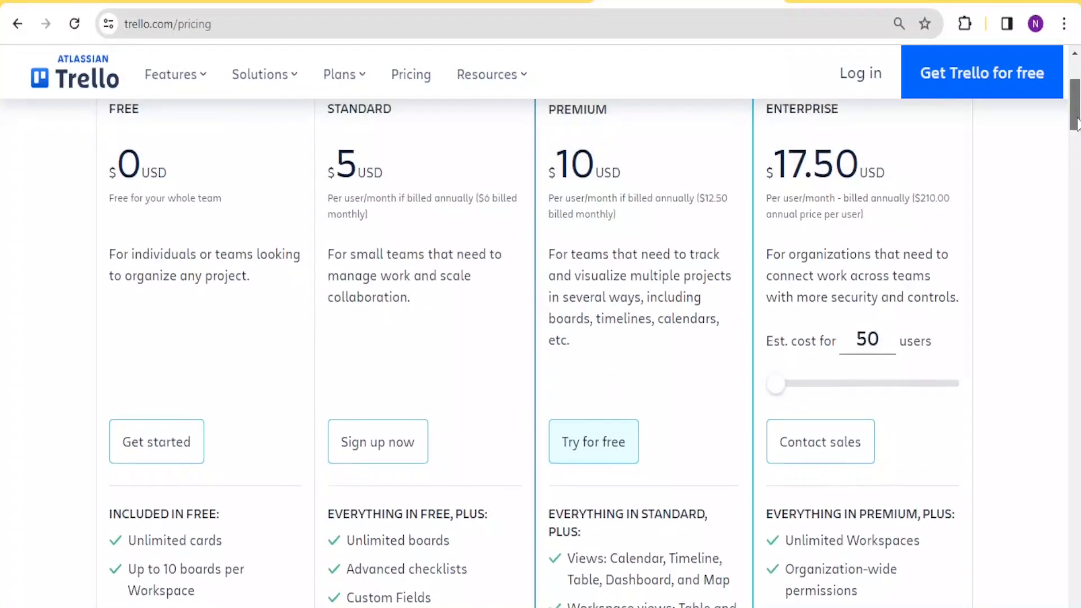
scroll("down", 3)
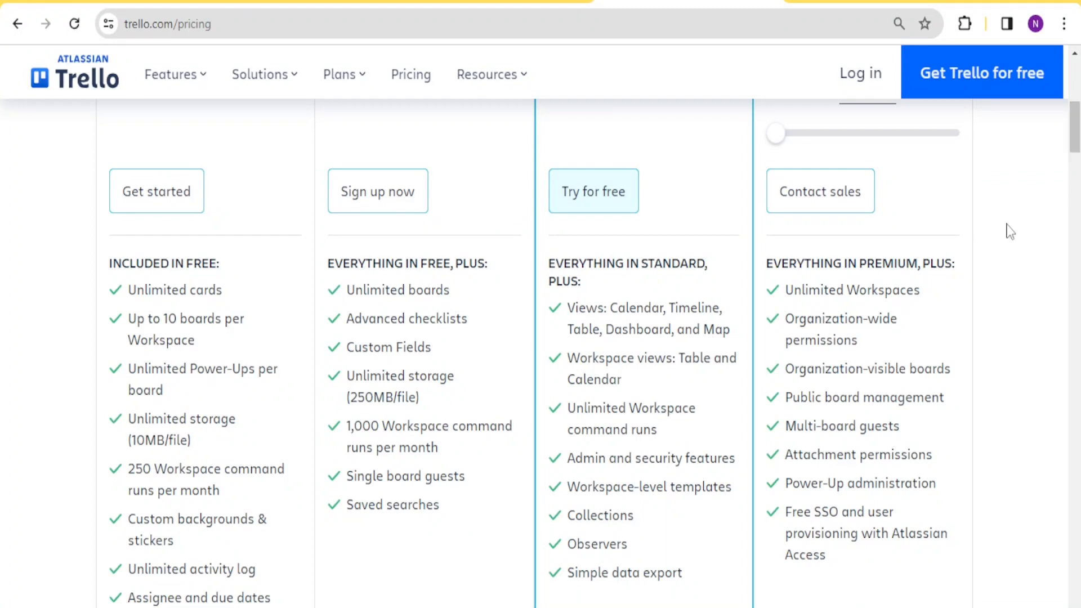
scroll("up", 3)
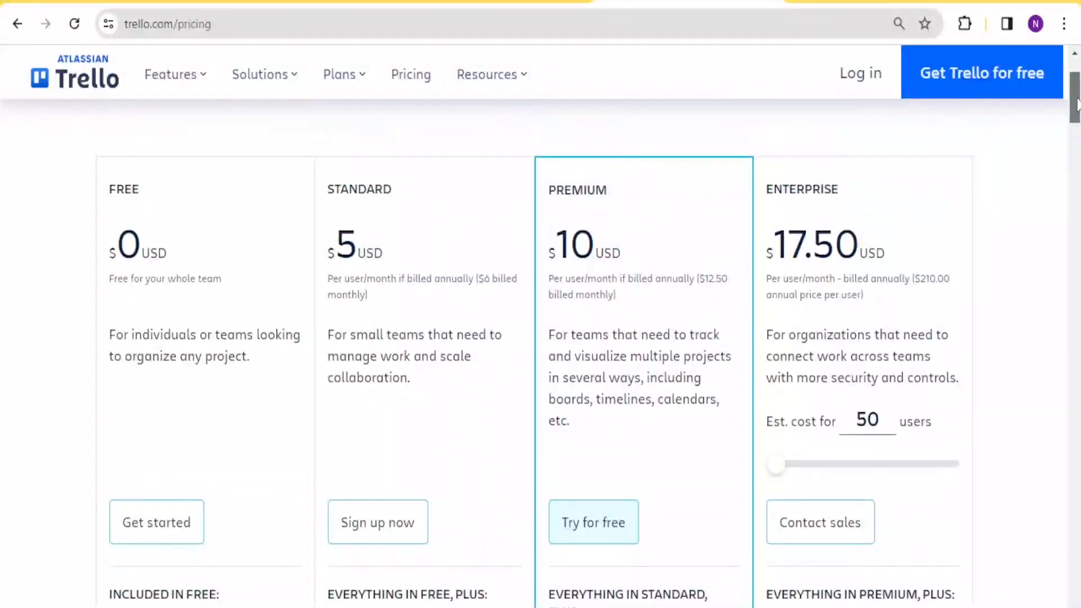
scroll("down", 3)
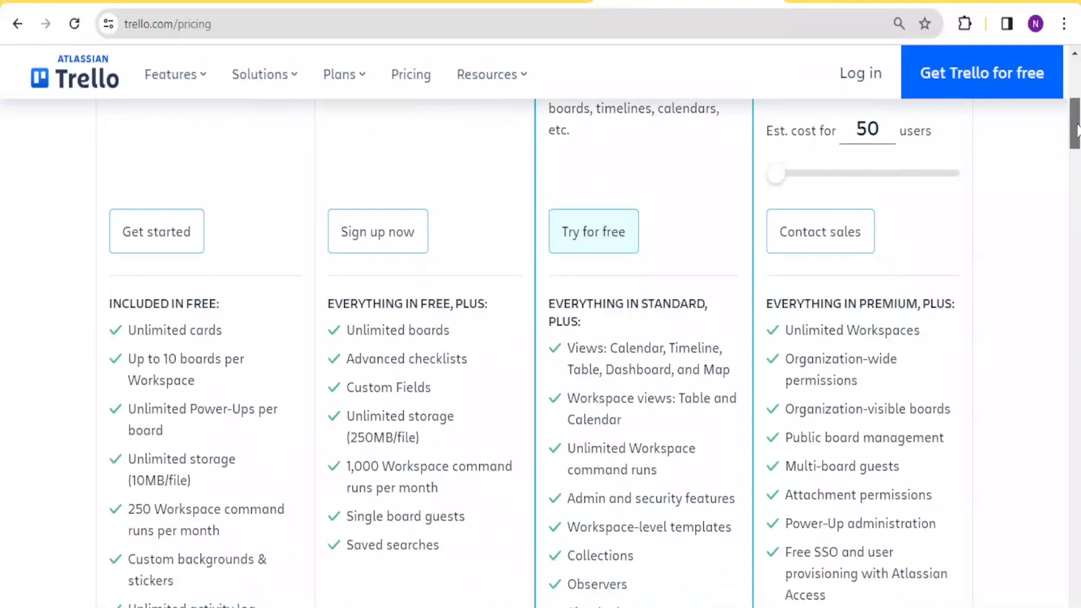
left_click_drag(566, 347, 729, 371)
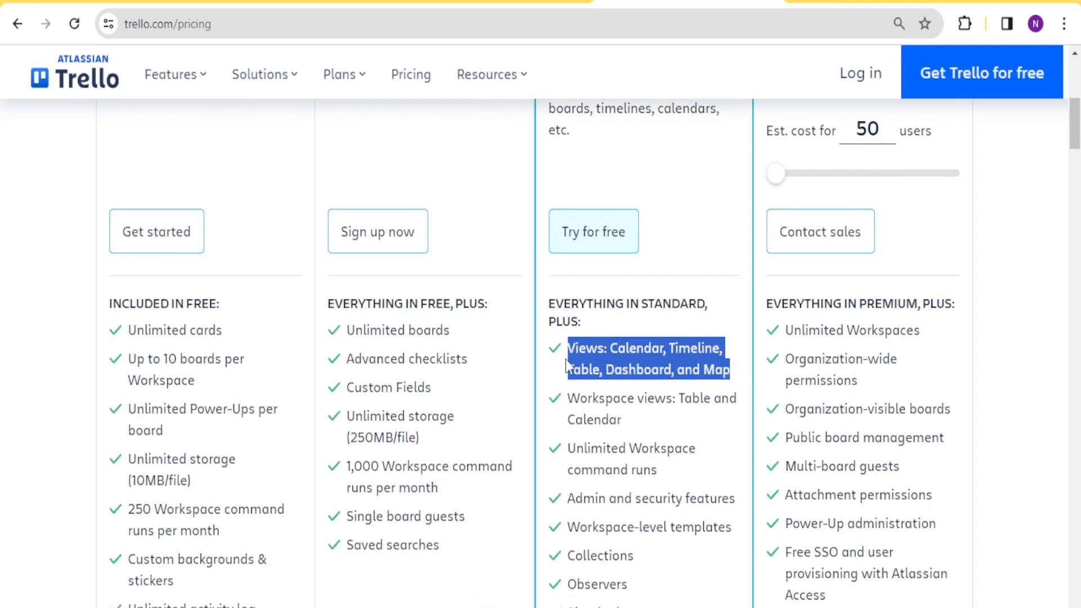
left_click(629, 427)
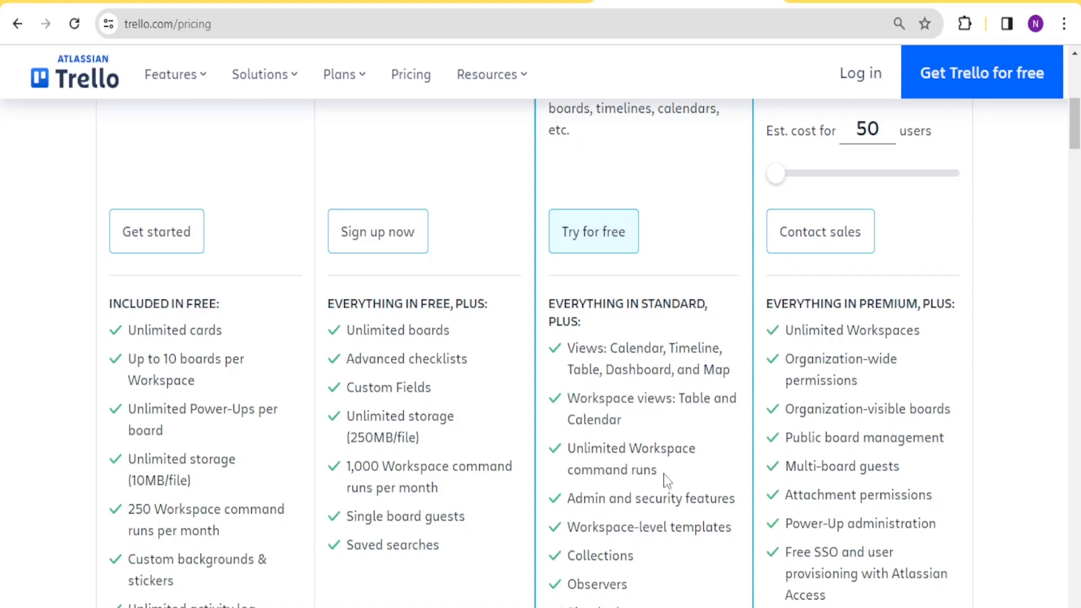
double_click(630, 448)
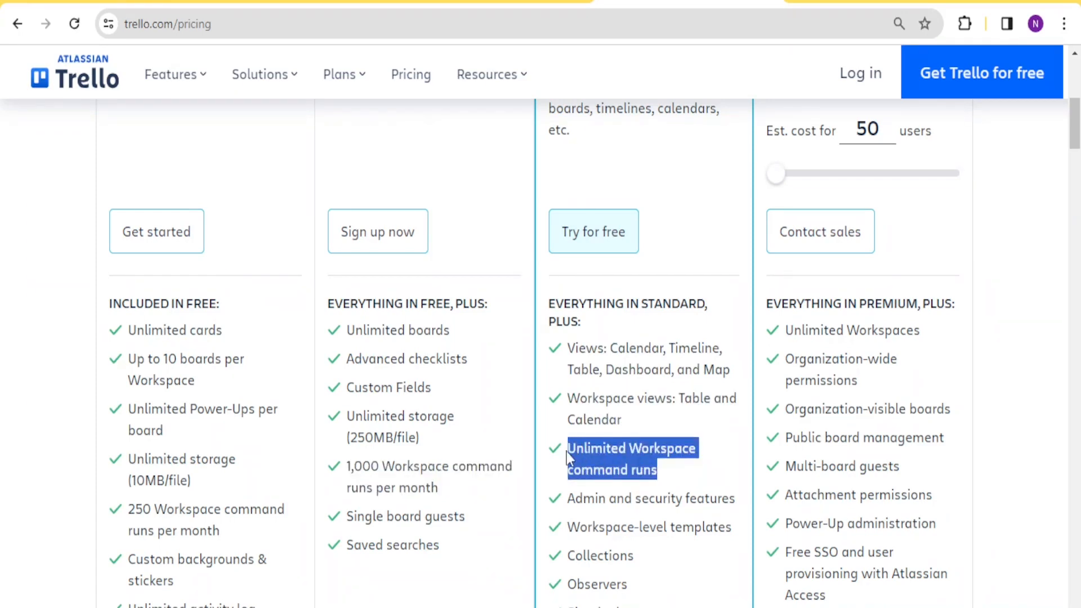
scroll("down", 3)
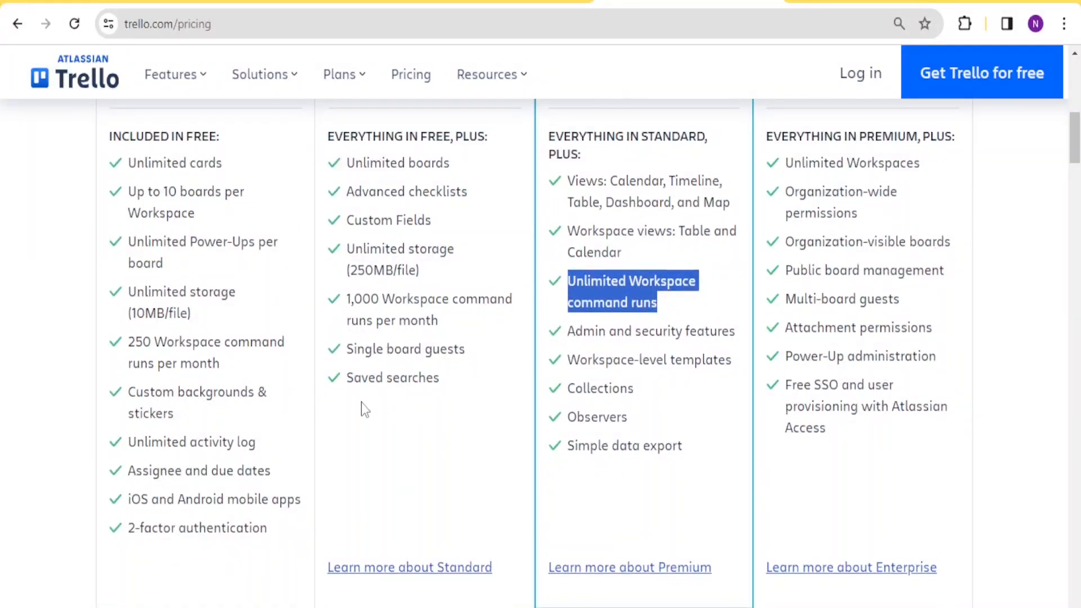
mouse_move(400, 433)
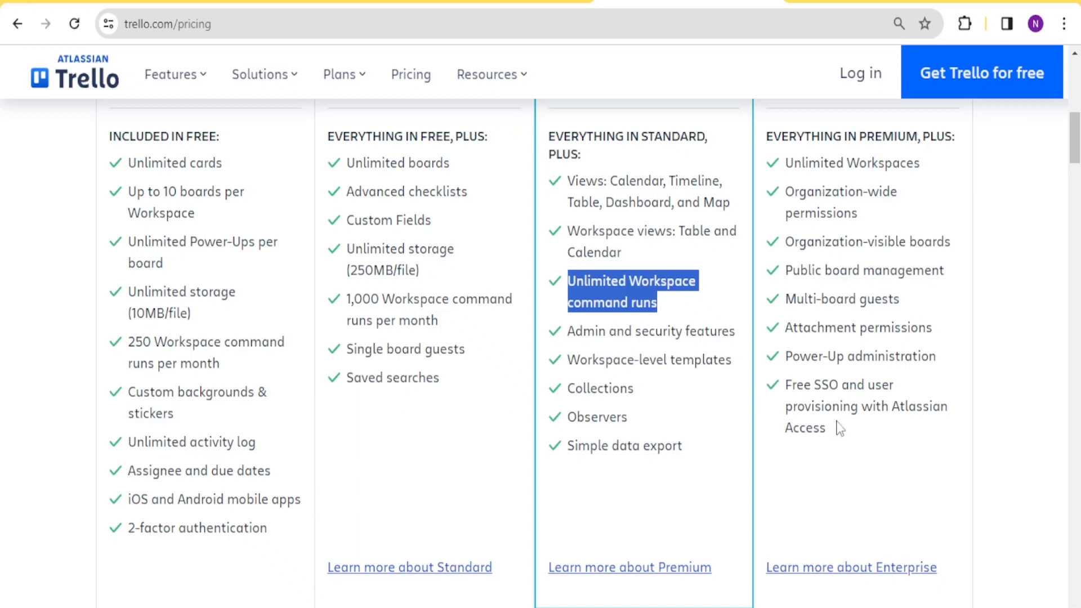
mouse_move(590, 347)
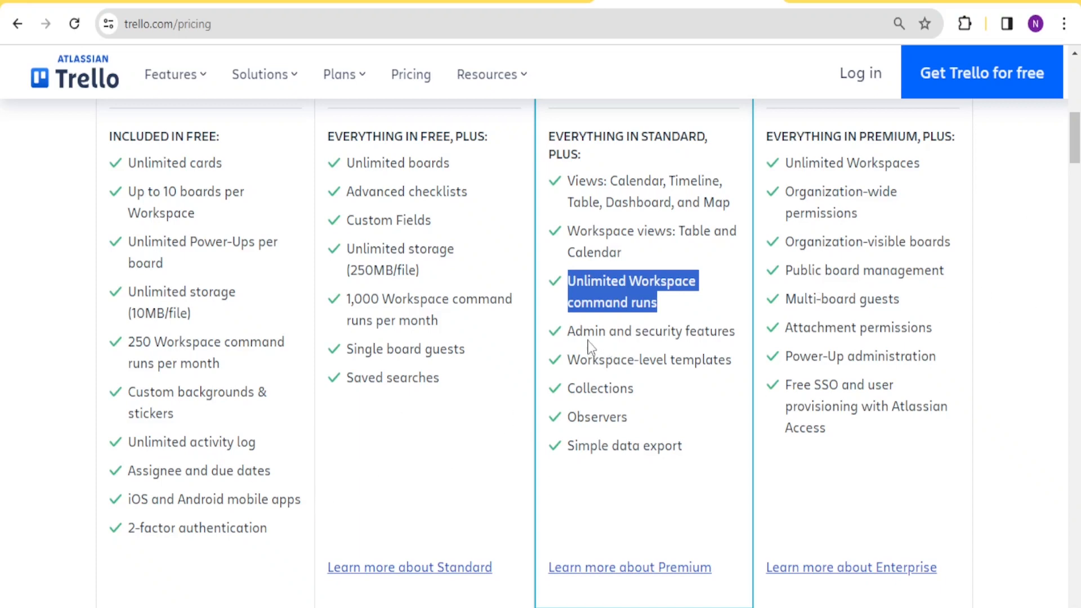
left_click_drag(568, 331, 734, 331)
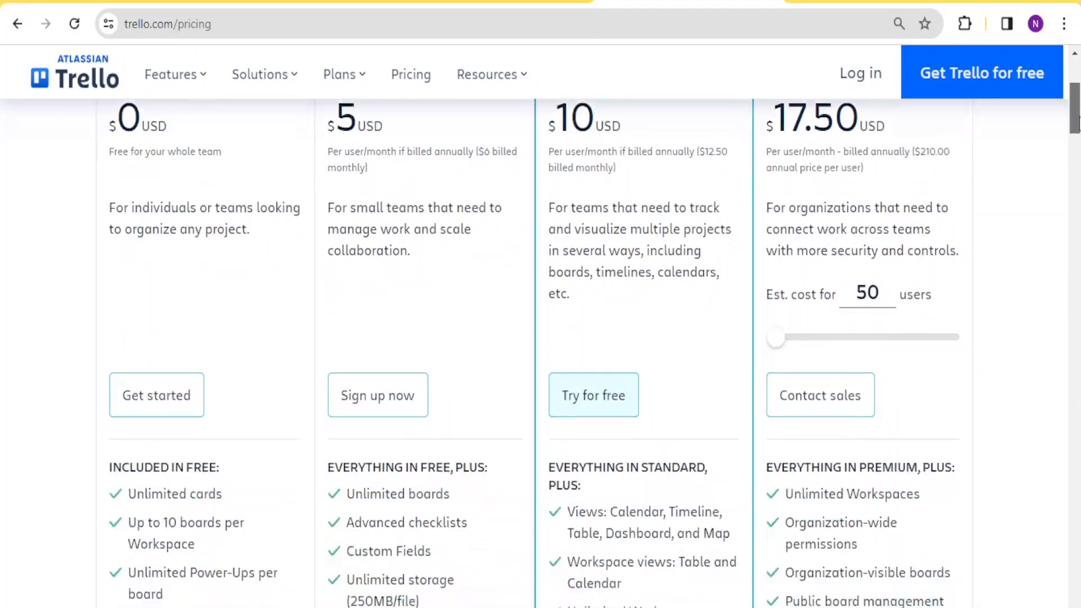
scroll("down", 3)
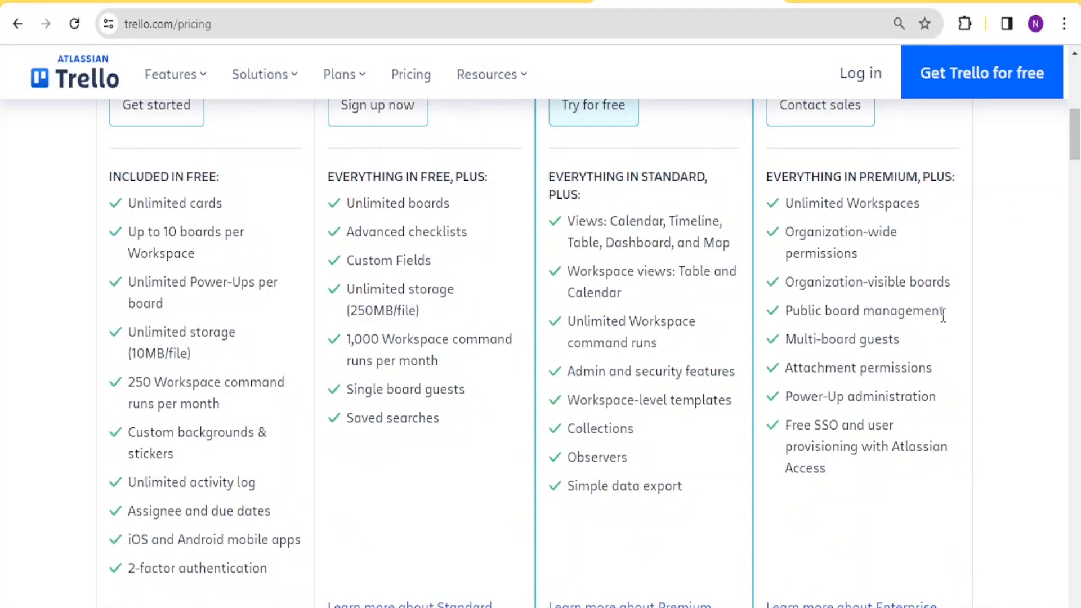
double_click(864, 310)
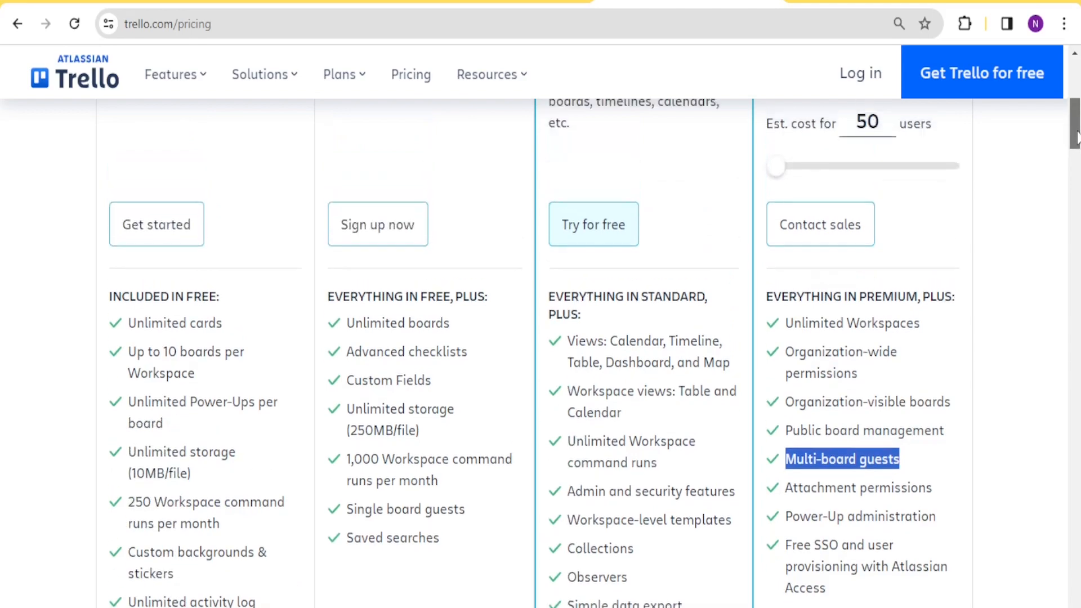
scroll("down", 3)
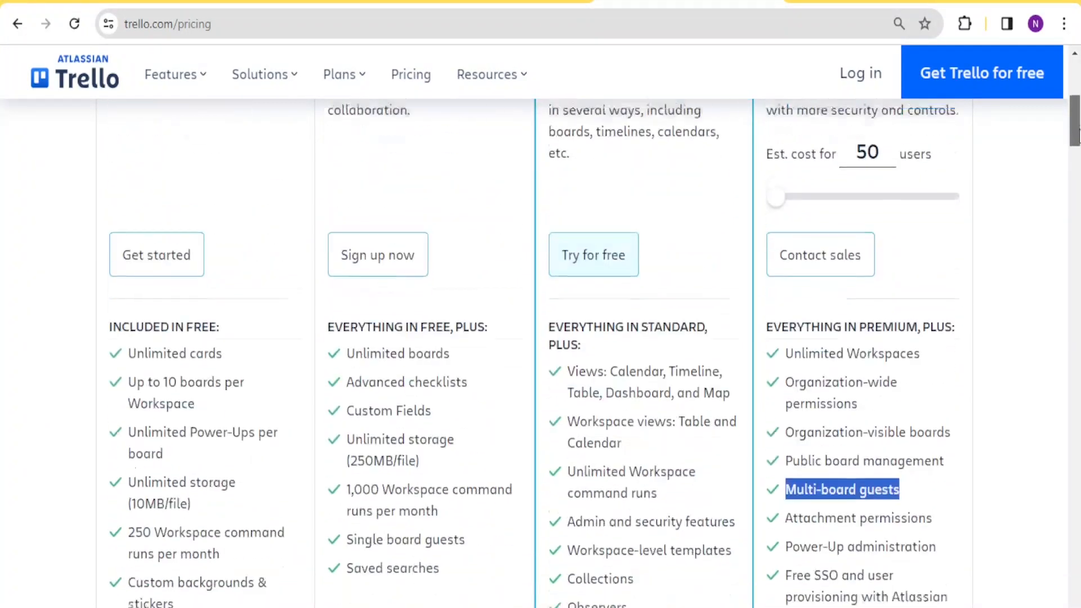
scroll("down", 3)
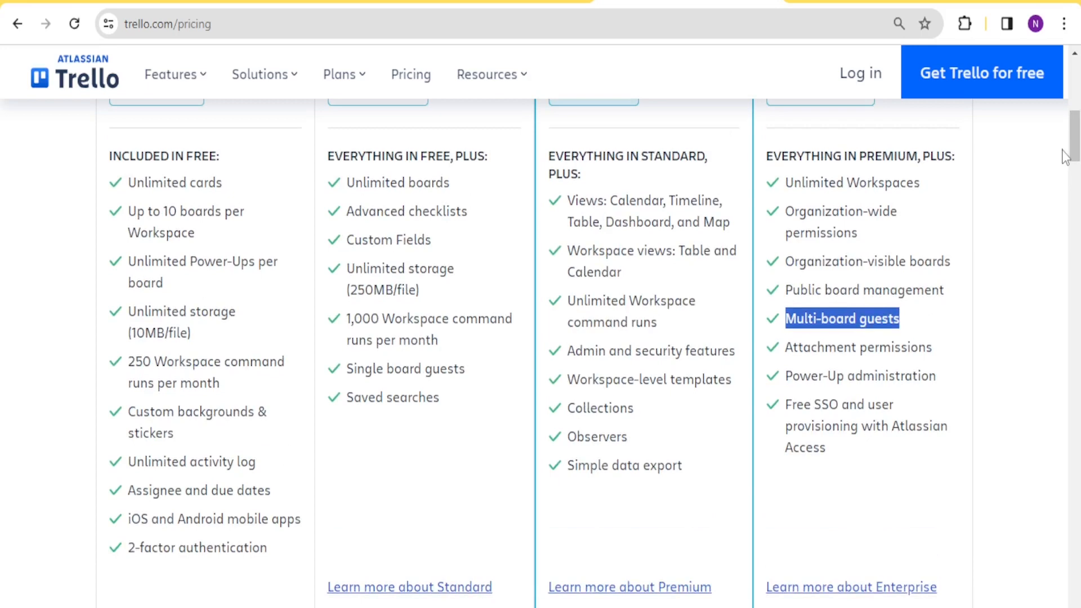
mouse_move(212, 242)
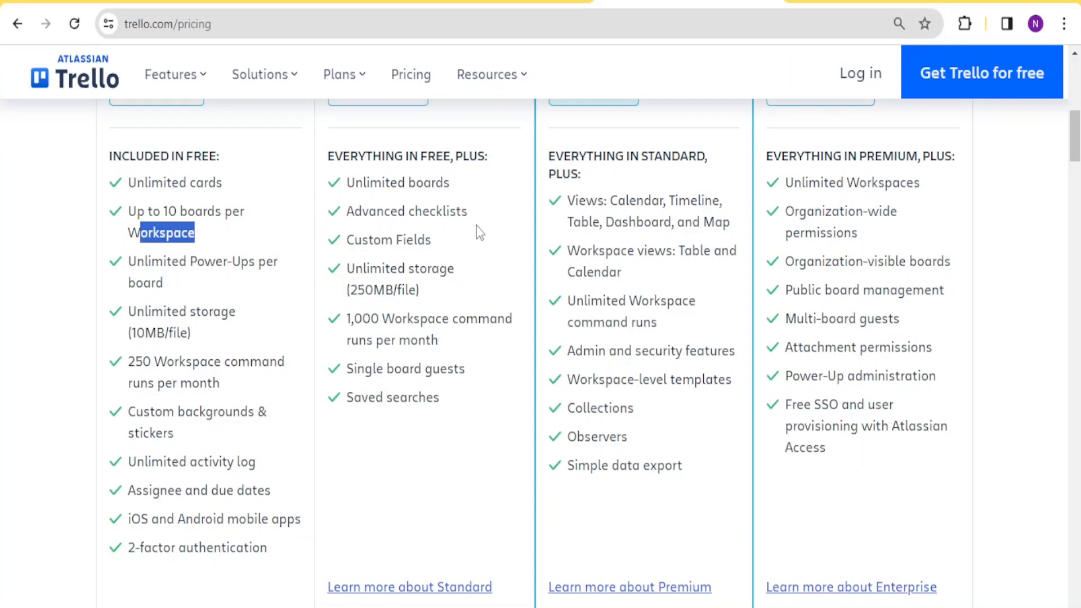
mouse_move(523, 295)
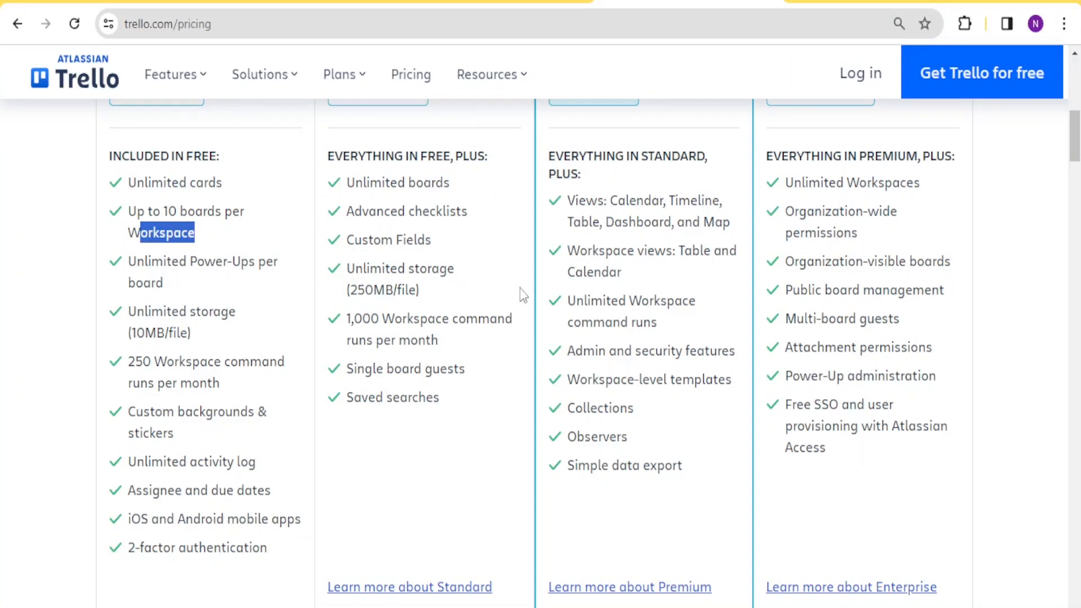
mouse_move(835, 256)
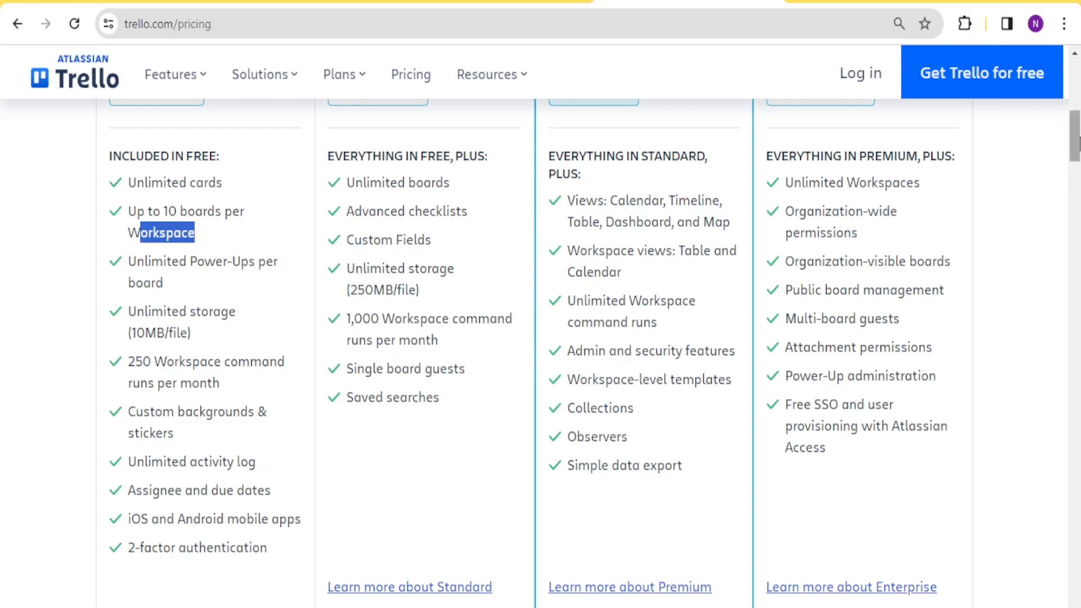
scroll("up", 3)
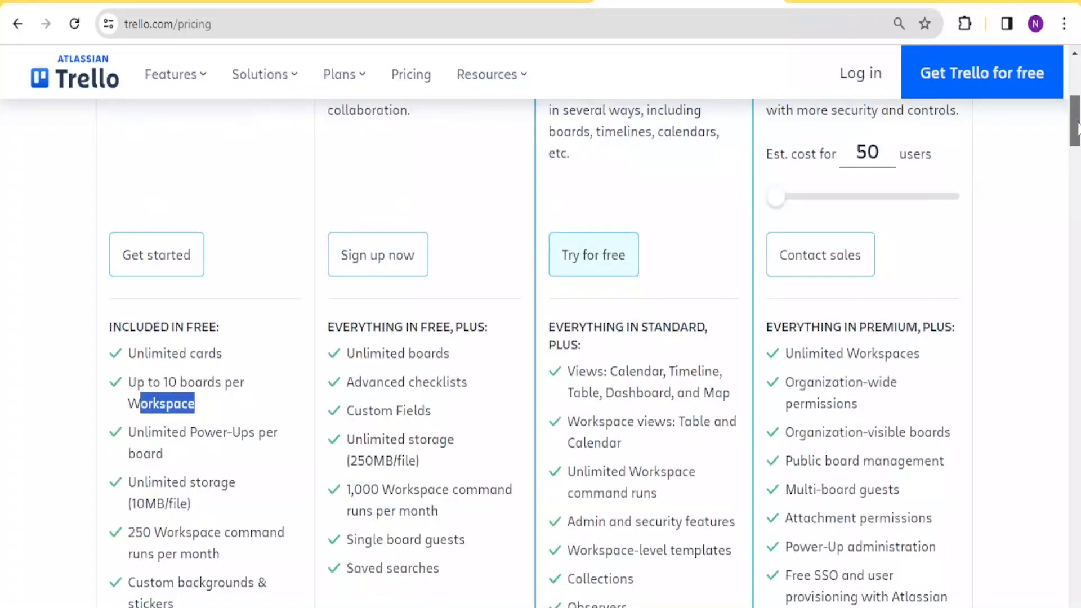
scroll("down", 3)
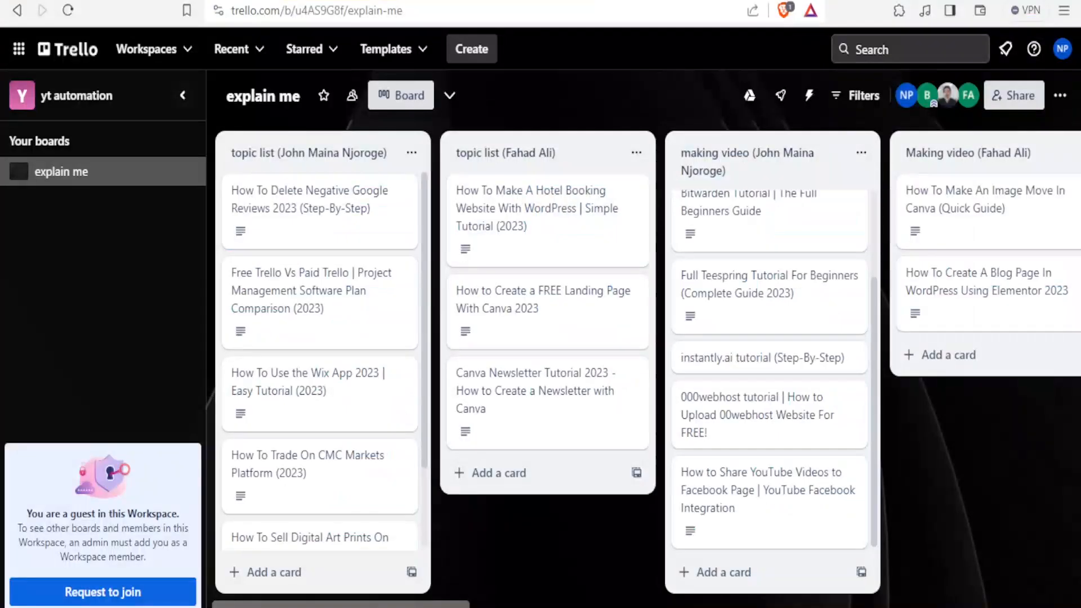
Scroll down John's topic list to reveal more cards, including the Etsy-to-Pinterest one.
scroll("down", 3)
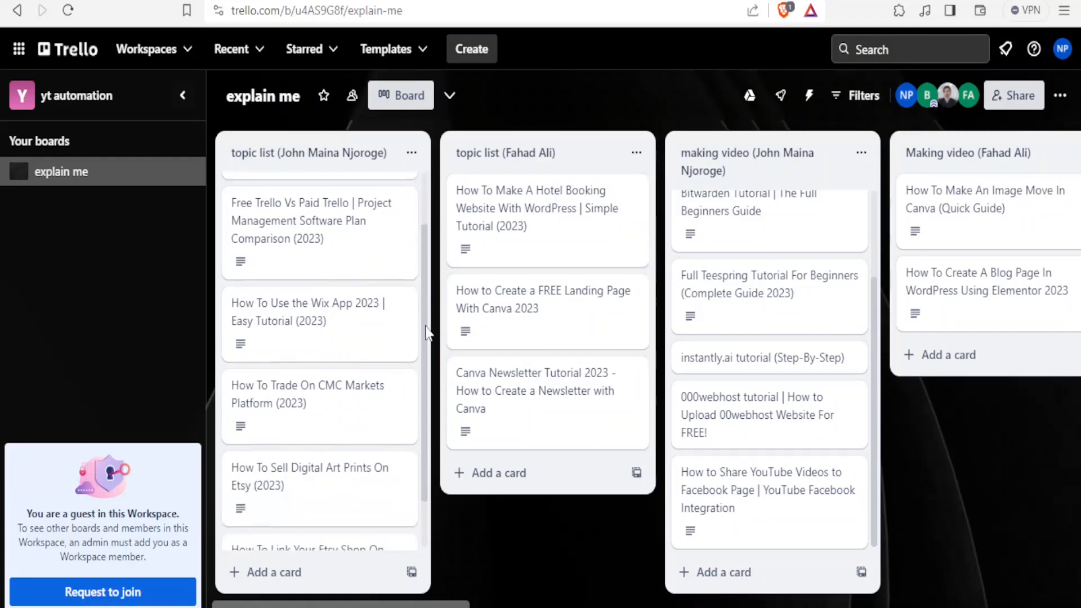
scroll("down", 3)
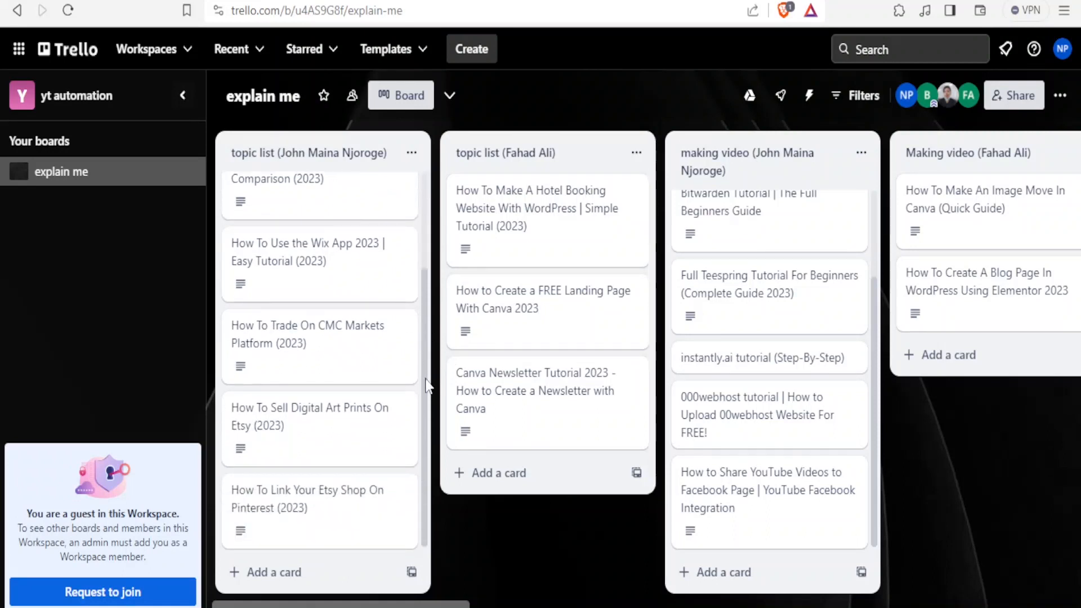